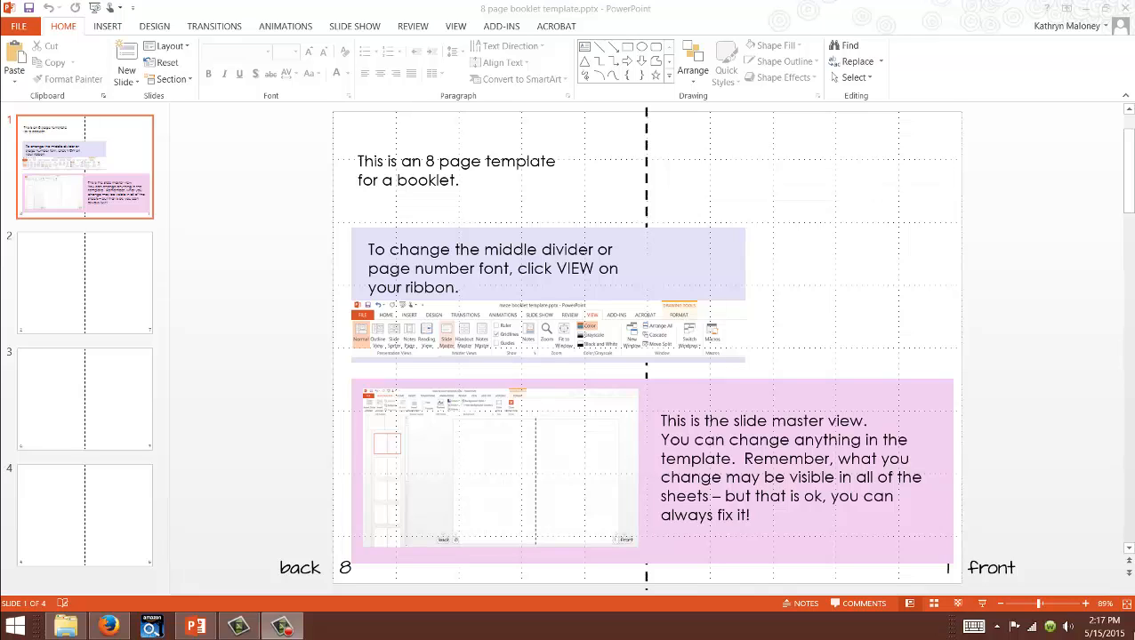
{"action": "mouse_move", "coordinate": [1010, 437]}
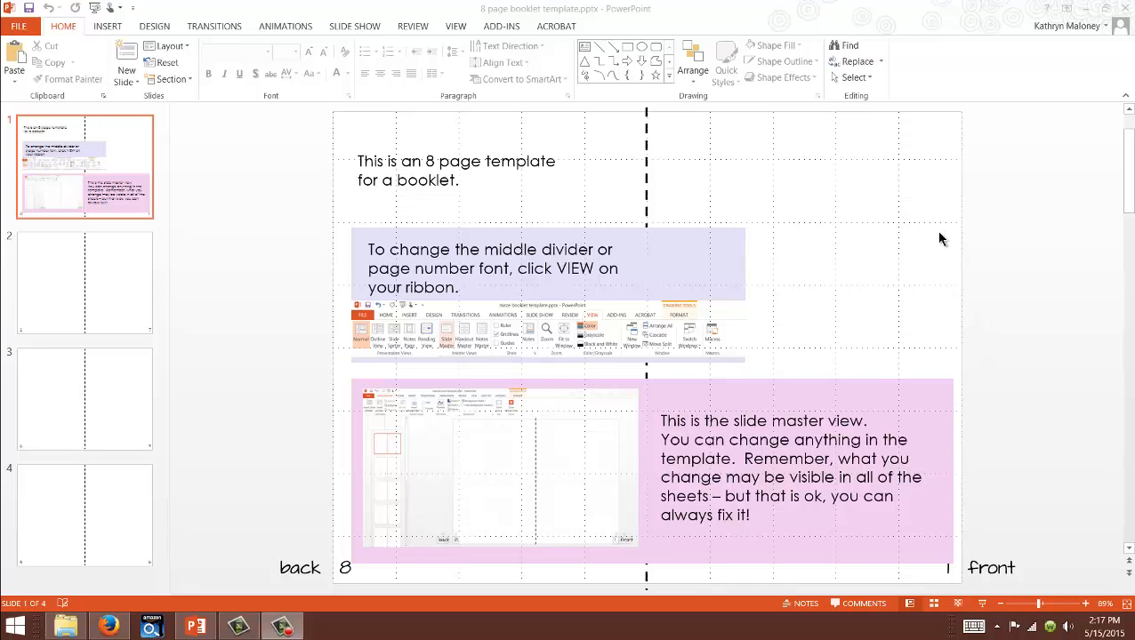
{"action": "mouse_move", "coordinate": [796, 176]}
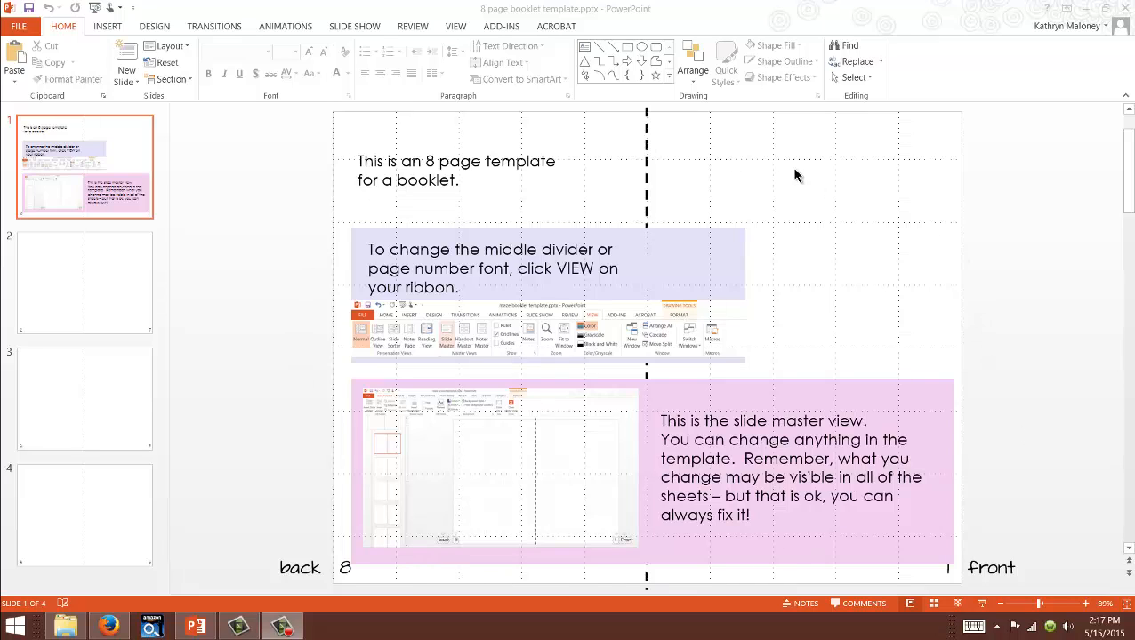
{"action": "mouse_move", "coordinate": [779, 270]}
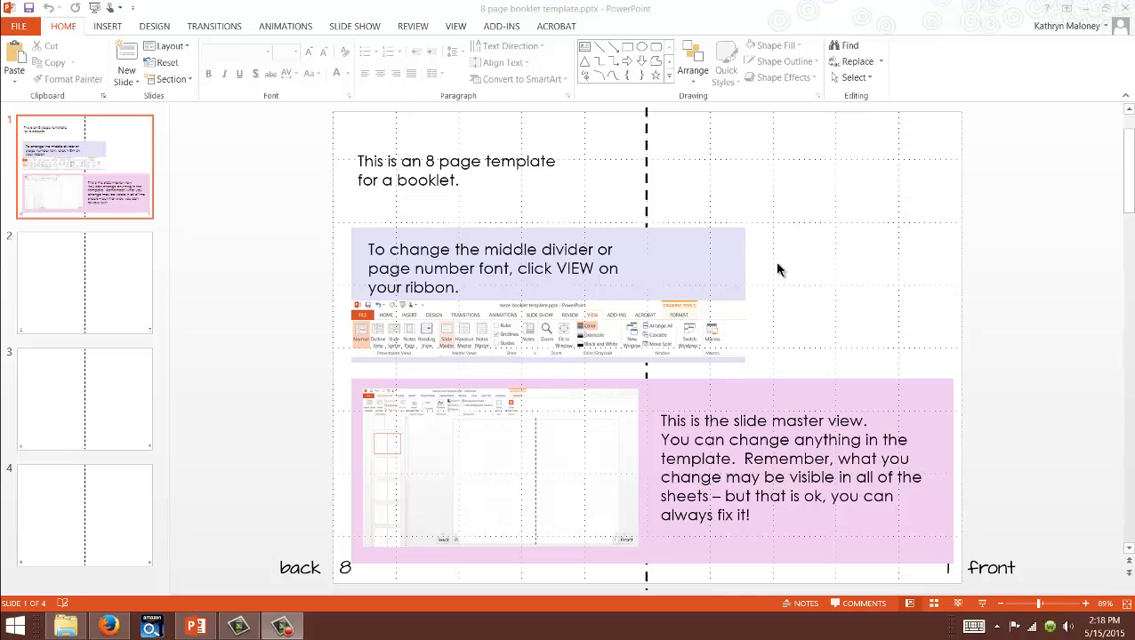
{"action": "mouse_move", "coordinate": [406, 565]}
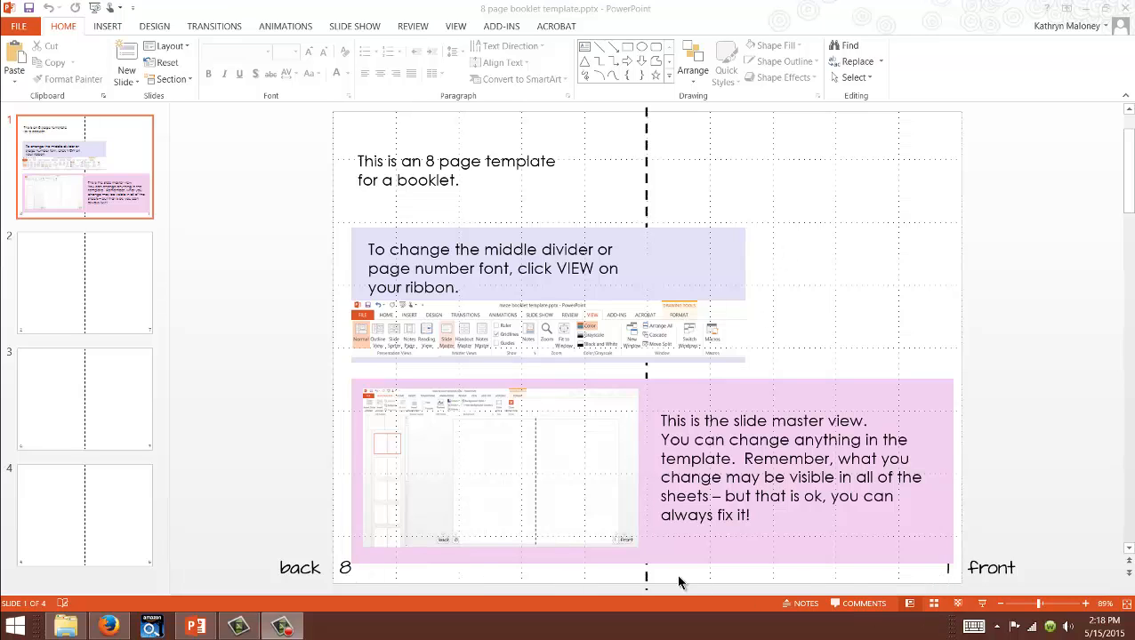
{"action": "mouse_move", "coordinate": [395, 590]}
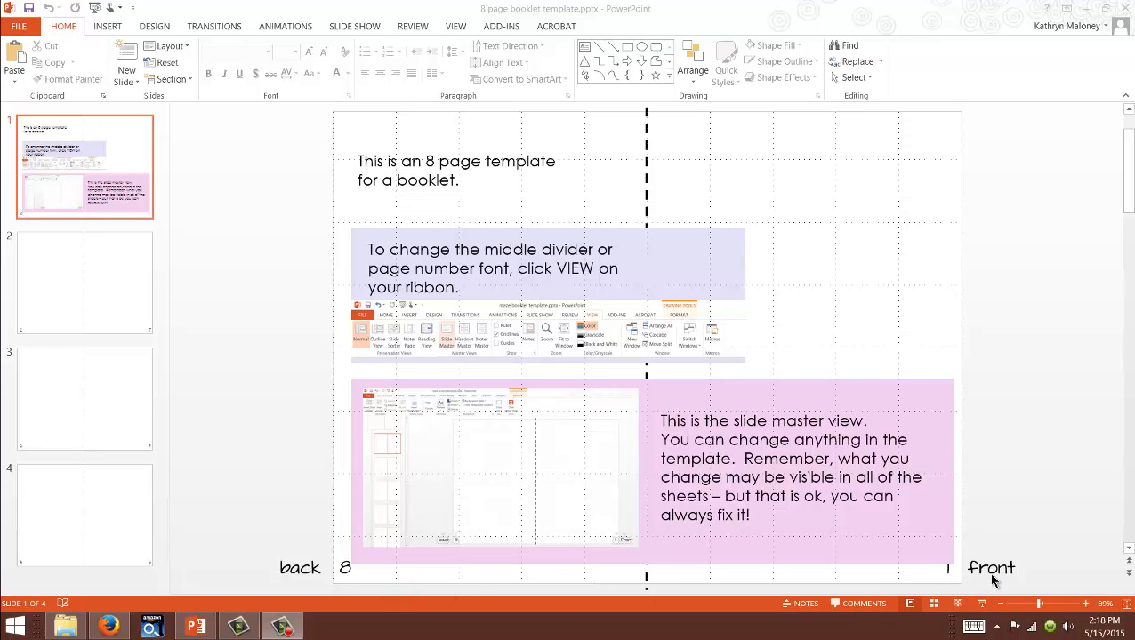
- Review the booklet sheets for pages 2-7, 6-3 and 4-5, returning to the instruction sheet
{"action": "left_click", "coordinate": [86, 281]}
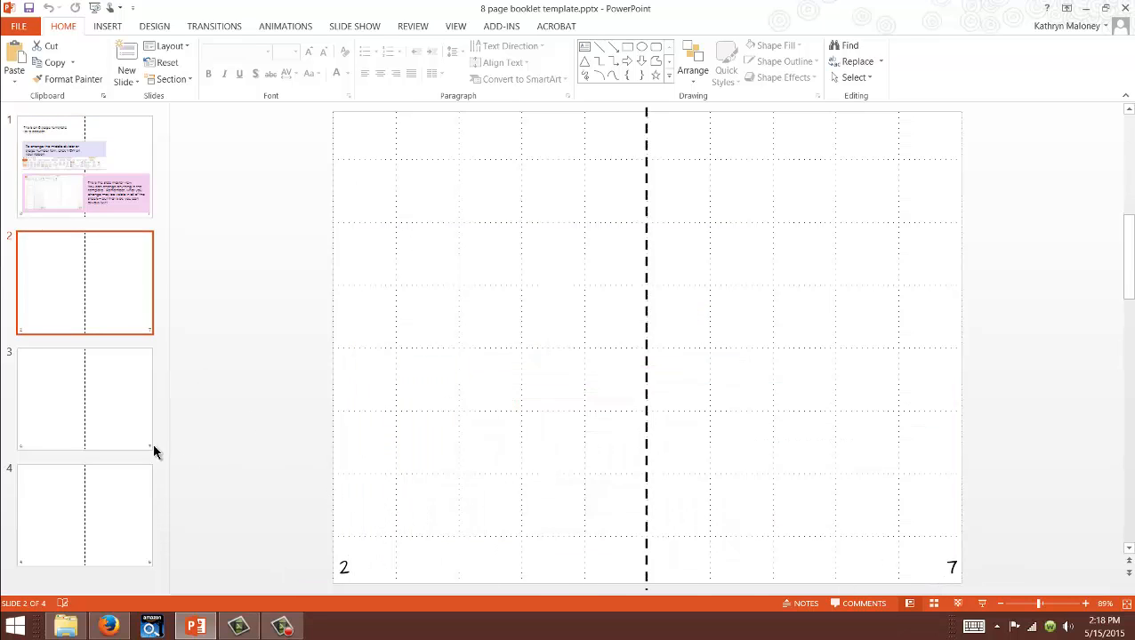
{"action": "left_click", "coordinate": [85, 399]}
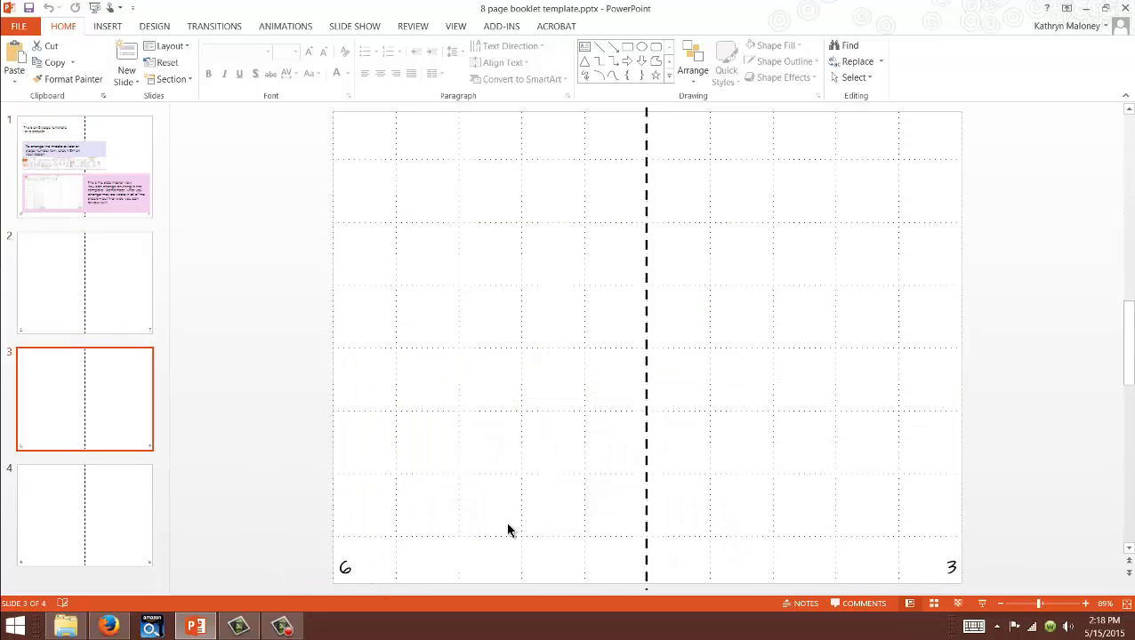
{"action": "left_click", "coordinate": [85, 515]}
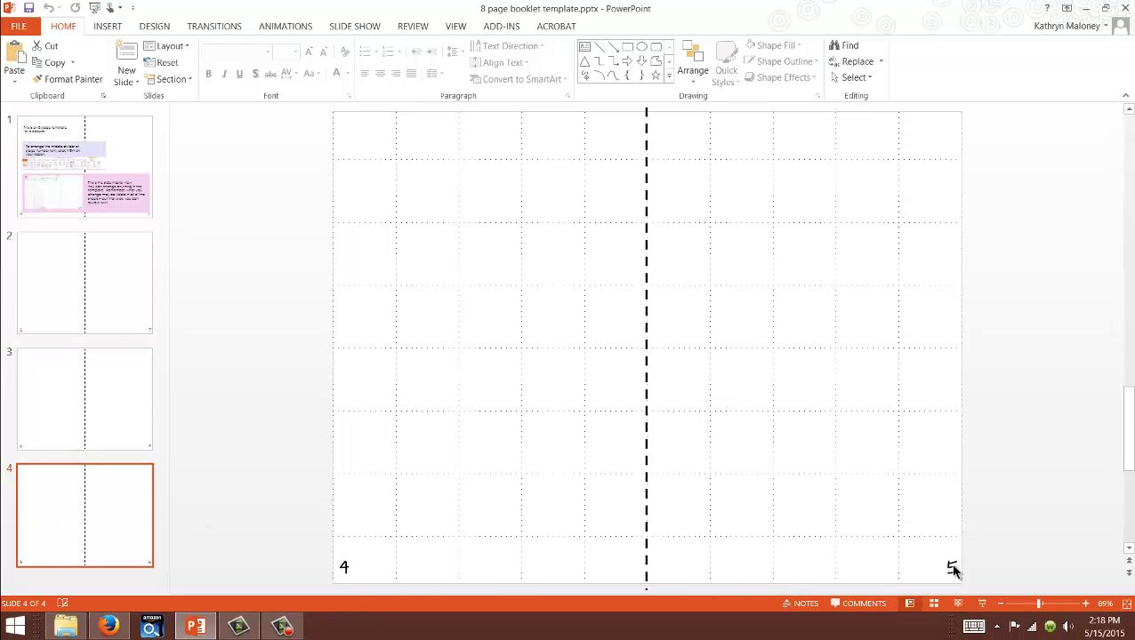
{"action": "left_click", "coordinate": [86, 166]}
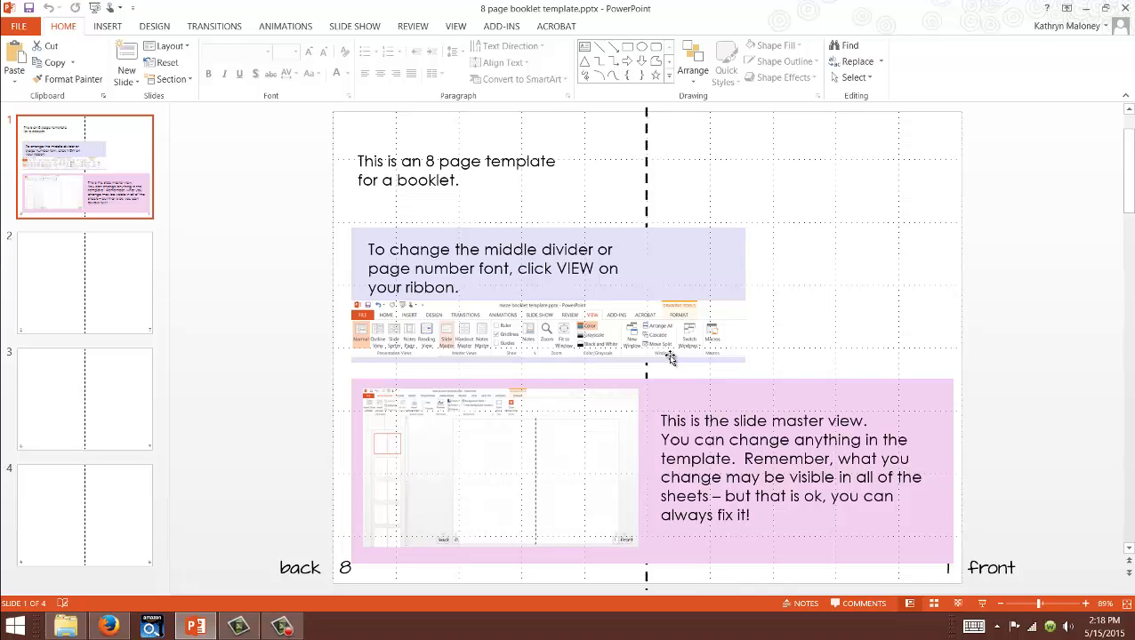
{"action": "mouse_move", "coordinate": [667, 270]}
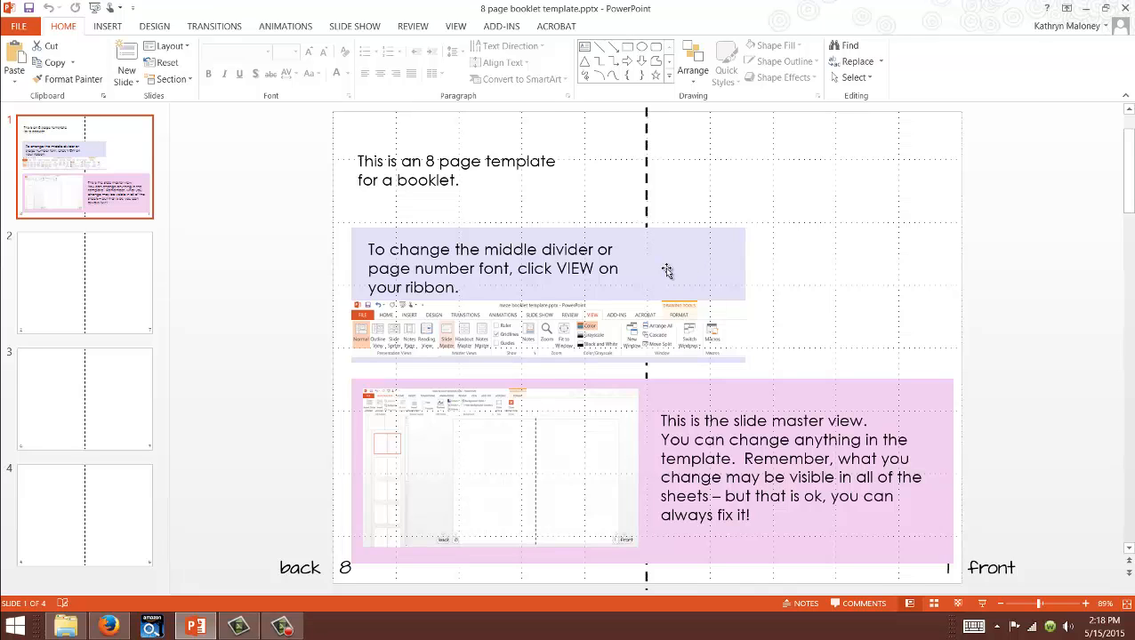
{"action": "left_click", "coordinate": [86, 281]}
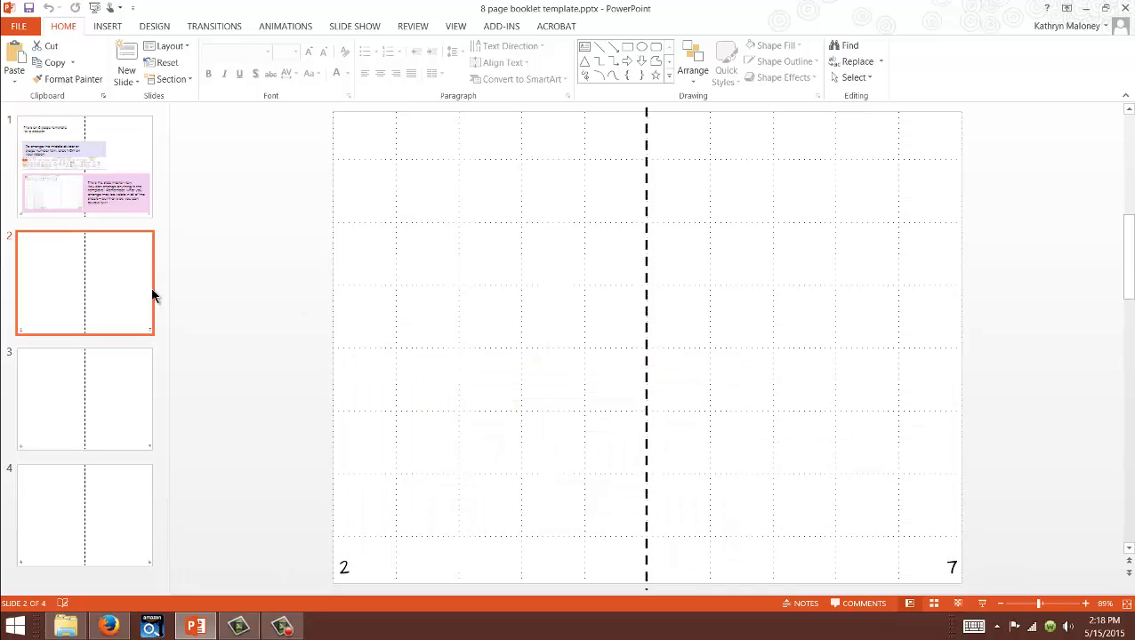
{"action": "mouse_move", "coordinate": [646, 288]}
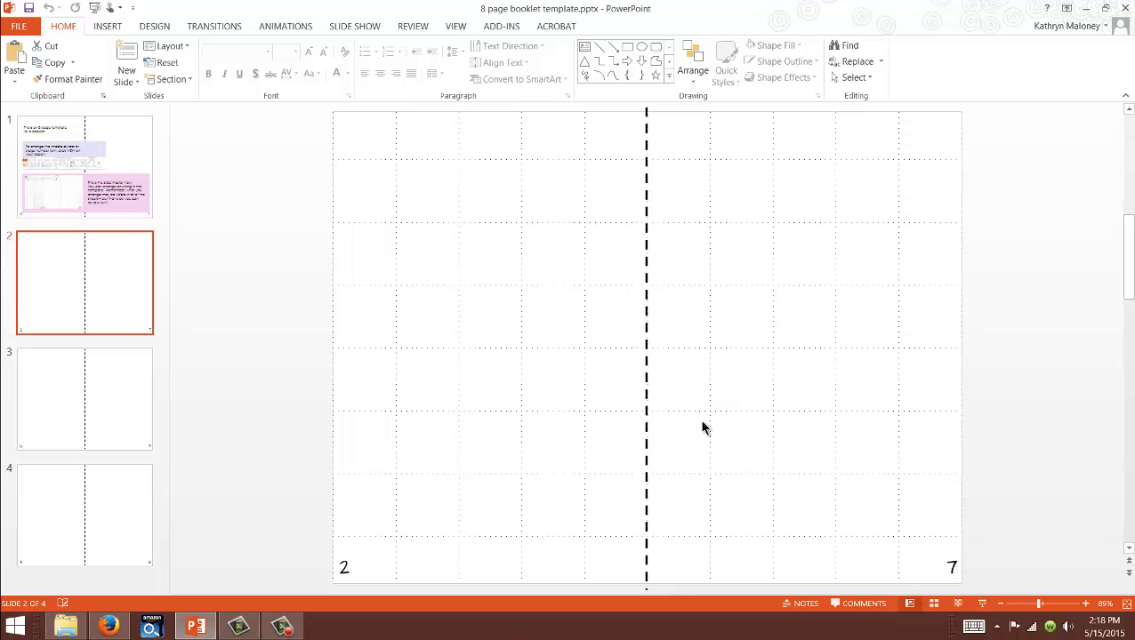
{"action": "mouse_move", "coordinate": [644, 231]}
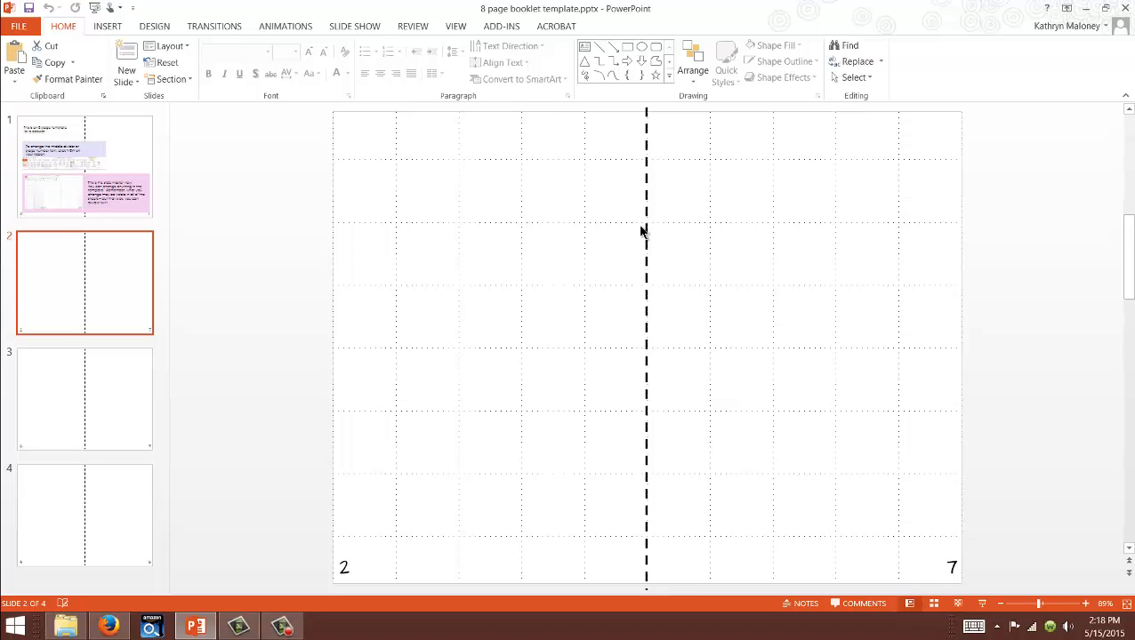
{"action": "mouse_move", "coordinate": [573, 288]}
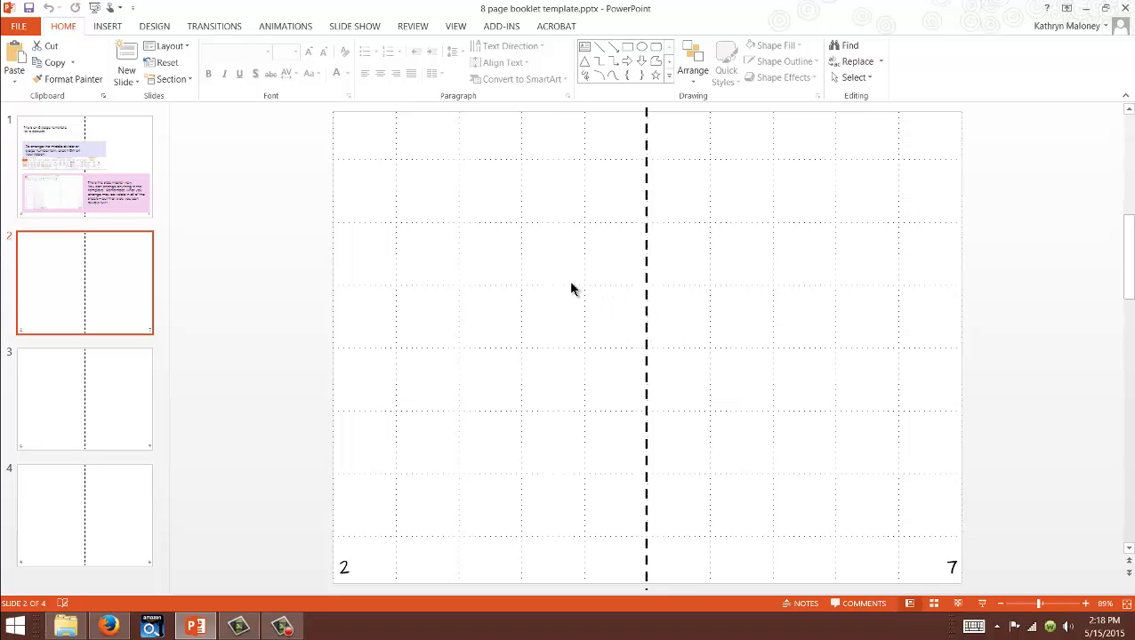
{"action": "mouse_move", "coordinate": [621, 245]}
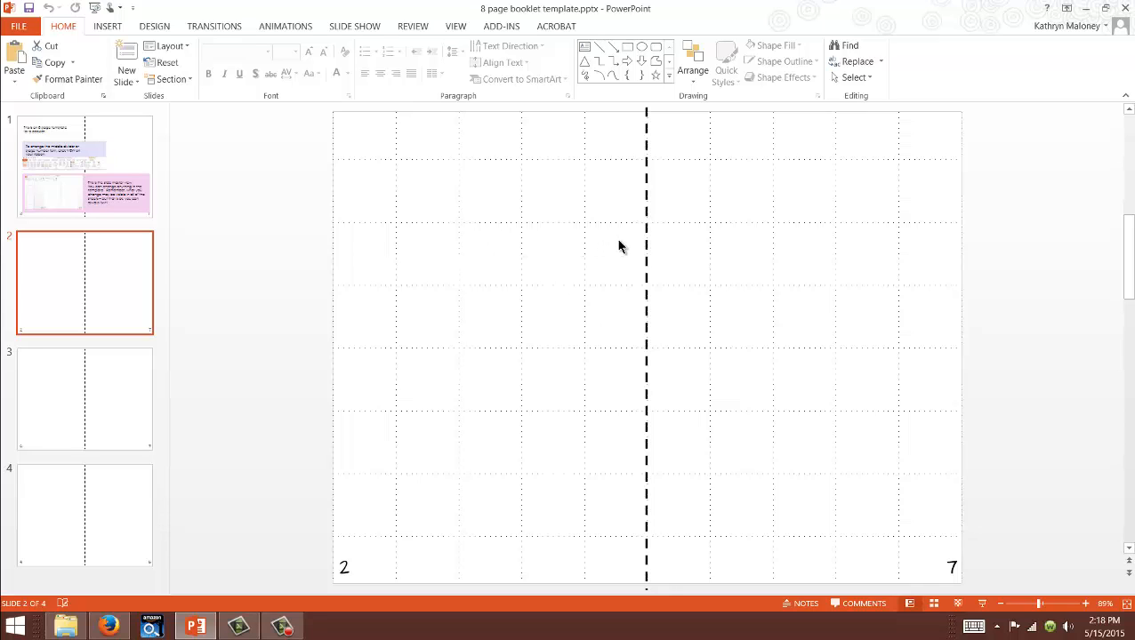
{"action": "mouse_move", "coordinate": [461, 509]}
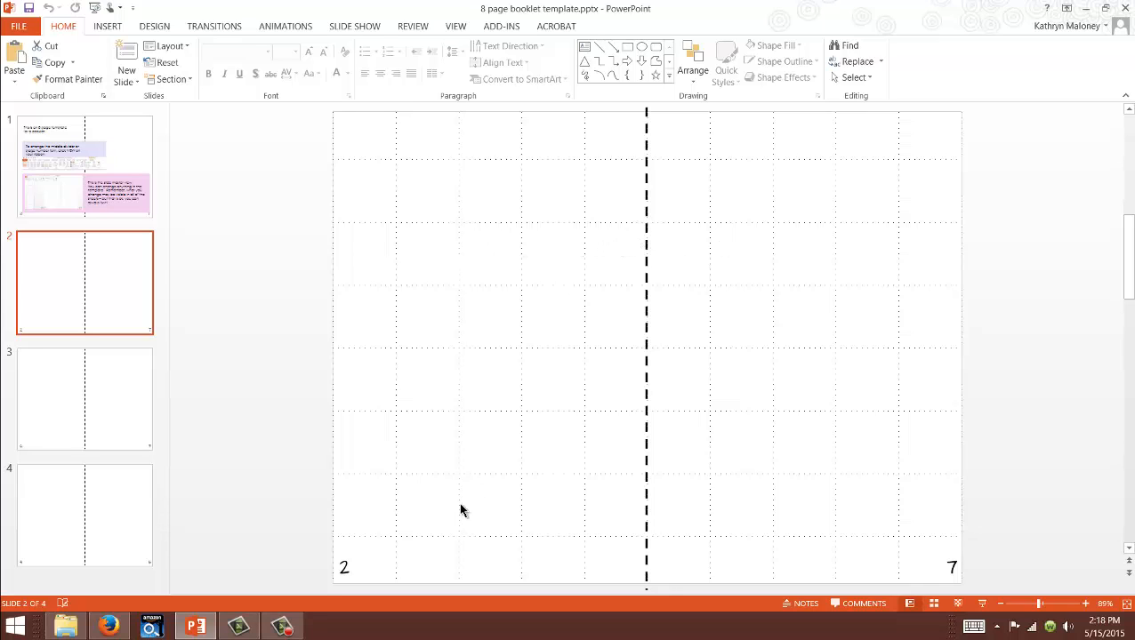
{"action": "mouse_move", "coordinate": [854, 522]}
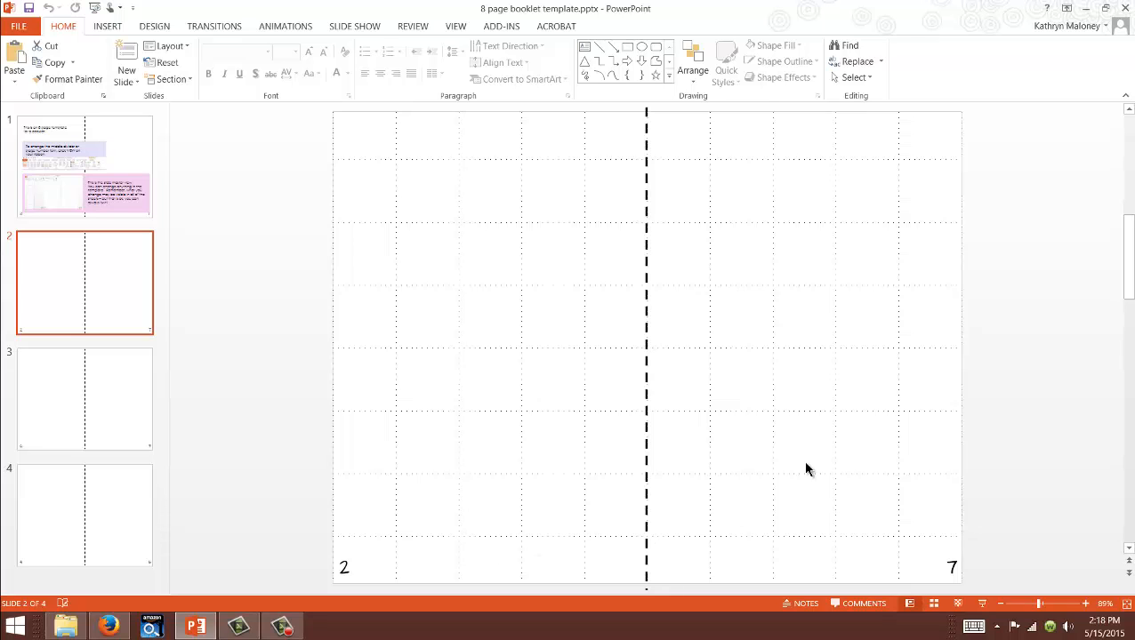
{"action": "left_click", "coordinate": [86, 163]}
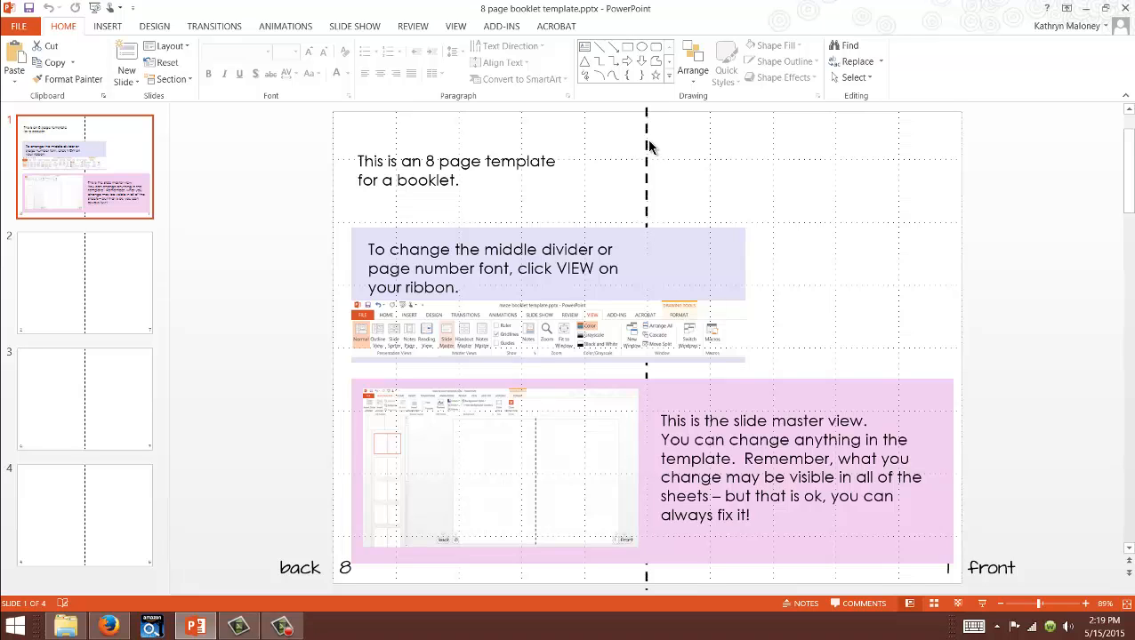
{"action": "mouse_move", "coordinate": [654, 151]}
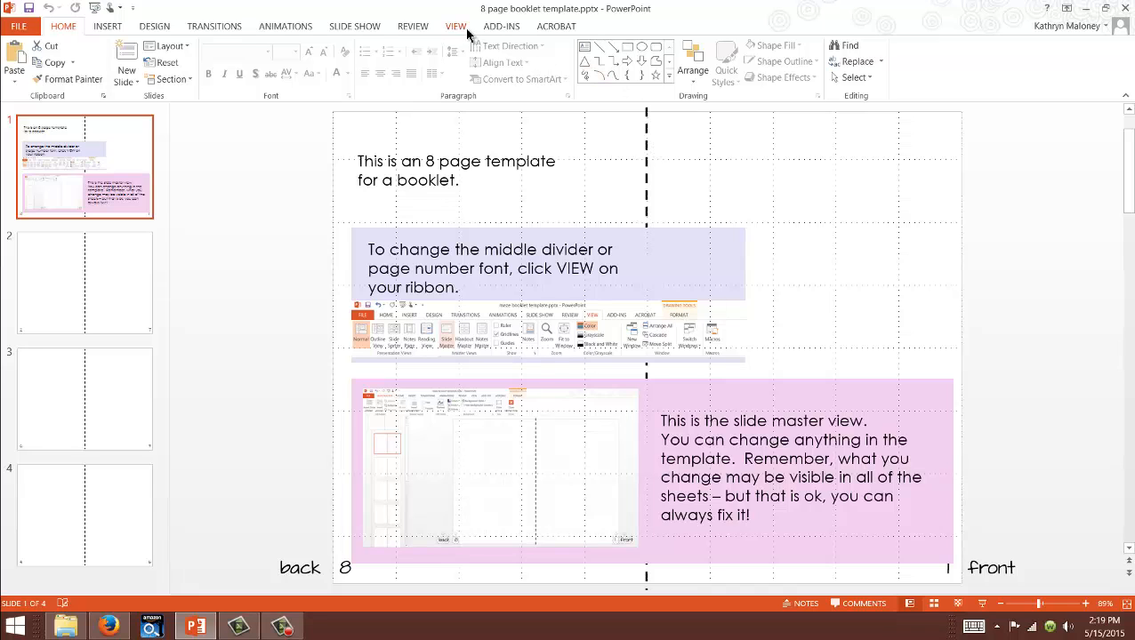
- Switch to Slide Master view and select the middle dashed divider line on the master
{"action": "left_click", "coordinate": [456, 26]}
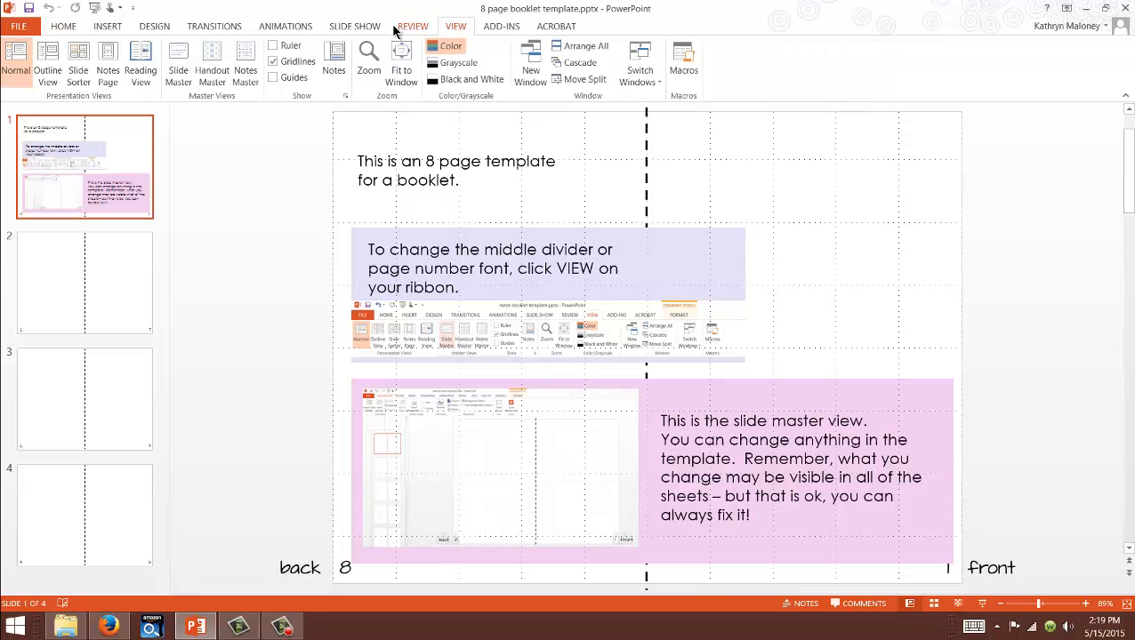
{"action": "left_click", "coordinate": [178, 62]}
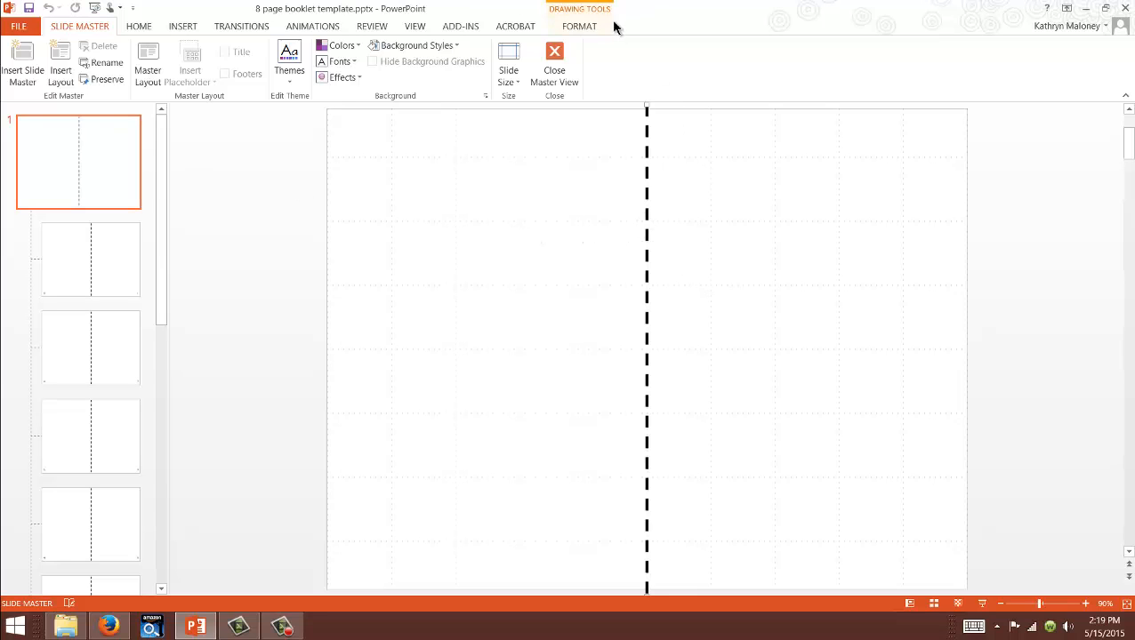
{"action": "left_click", "coordinate": [534, 60]}
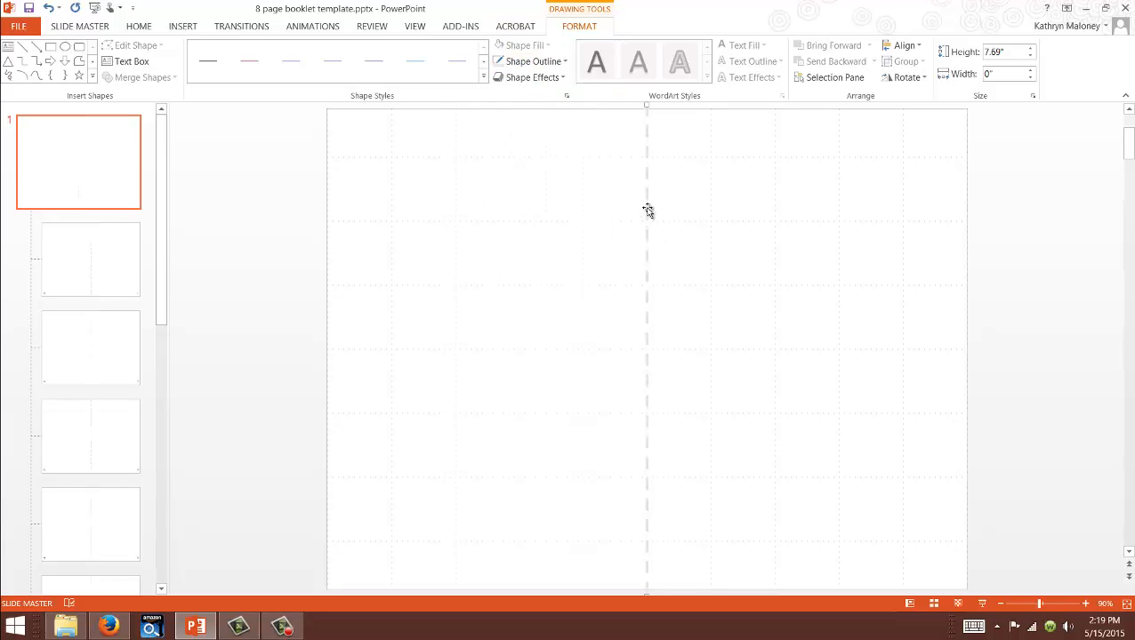
{"action": "left_click", "coordinate": [532, 61]}
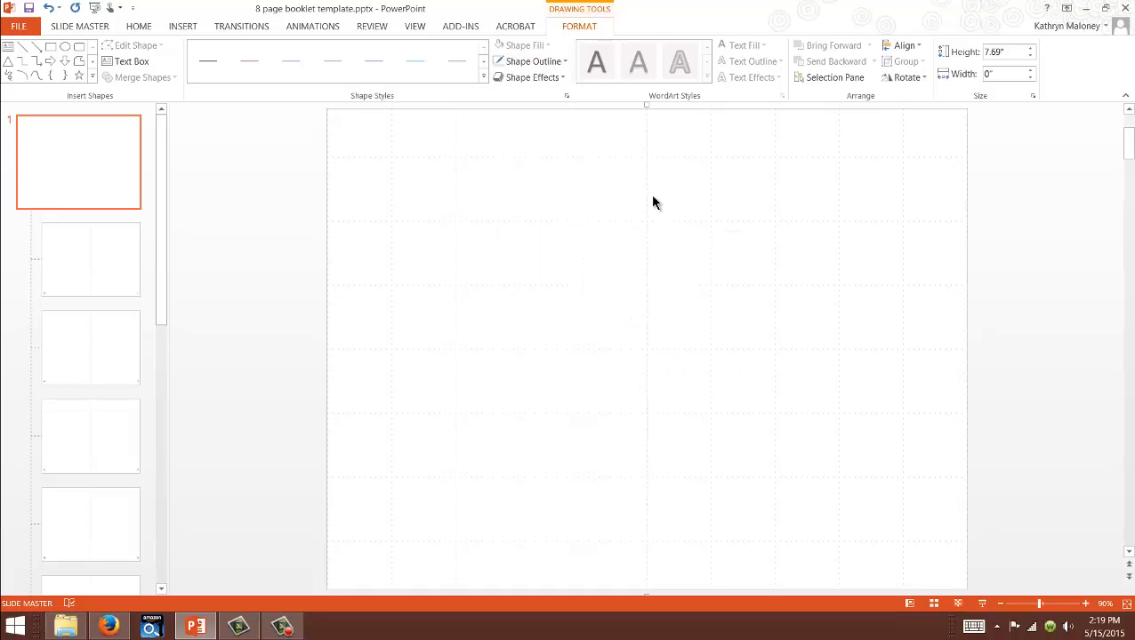
{"action": "mouse_move", "coordinate": [832, 427]}
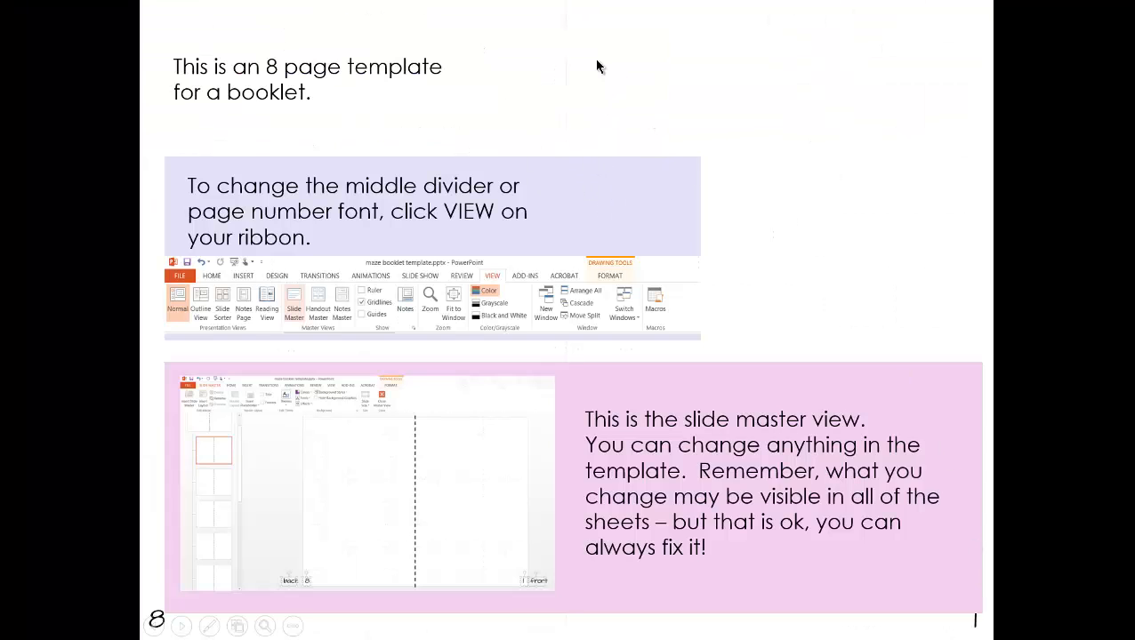
{"action": "mouse_move", "coordinate": [571, 136]}
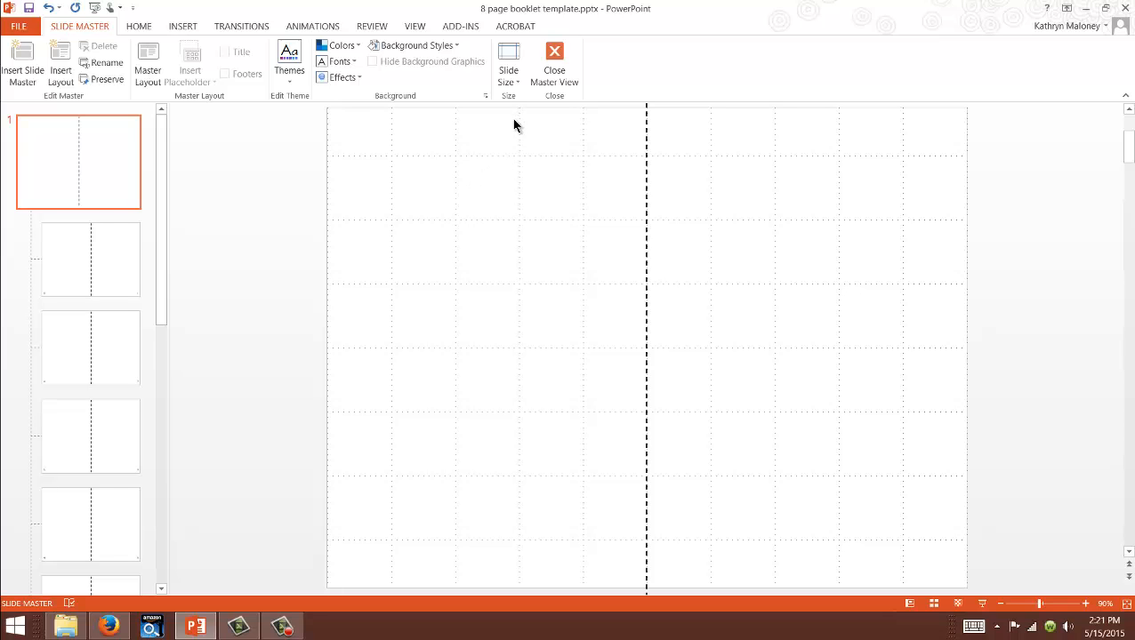
{"action": "left_click", "coordinate": [509, 70]}
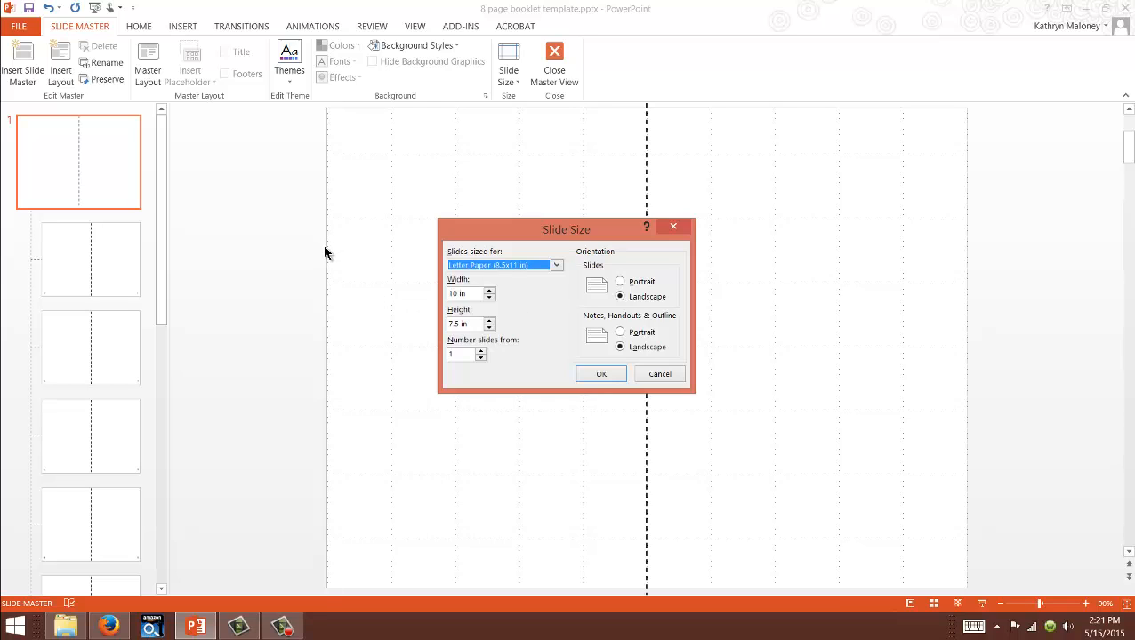
{"action": "mouse_move", "coordinate": [334, 249]}
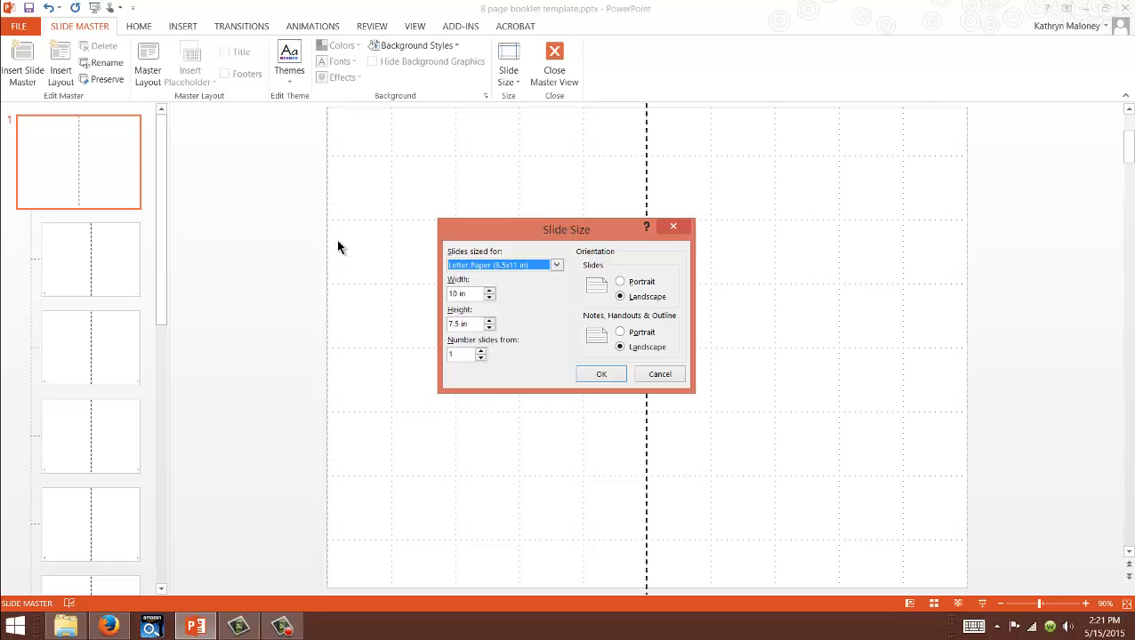
{"action": "mouse_move", "coordinate": [334, 245]}
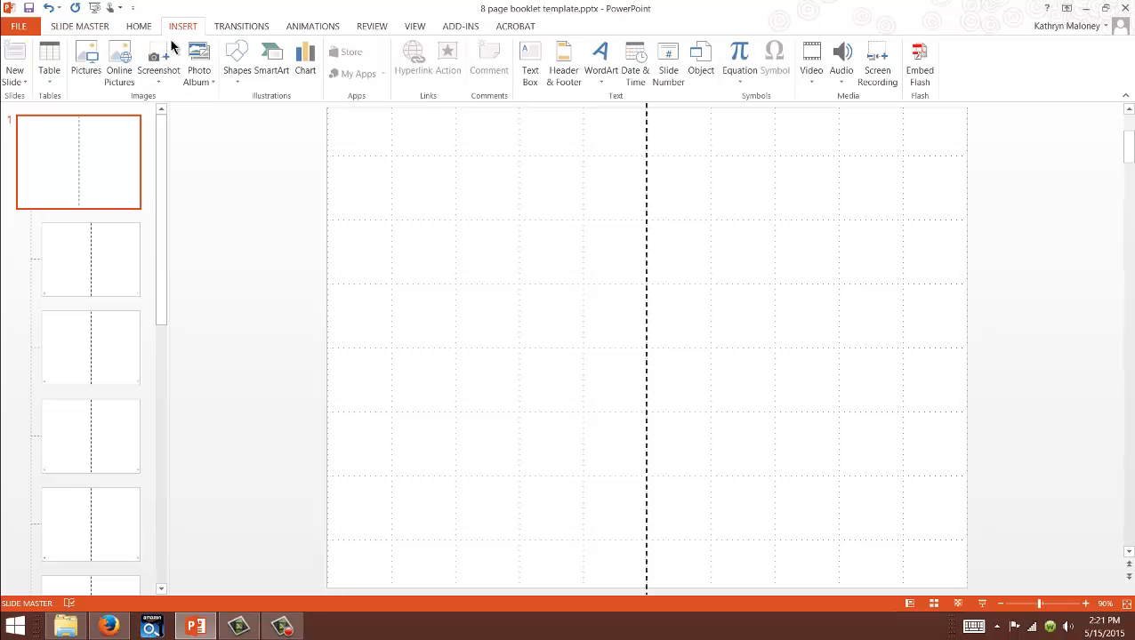
- Insert the penguin picture on the master, shrink it into the bottom-right corner and check it on the first layout
{"action": "left_click", "coordinate": [86, 57]}
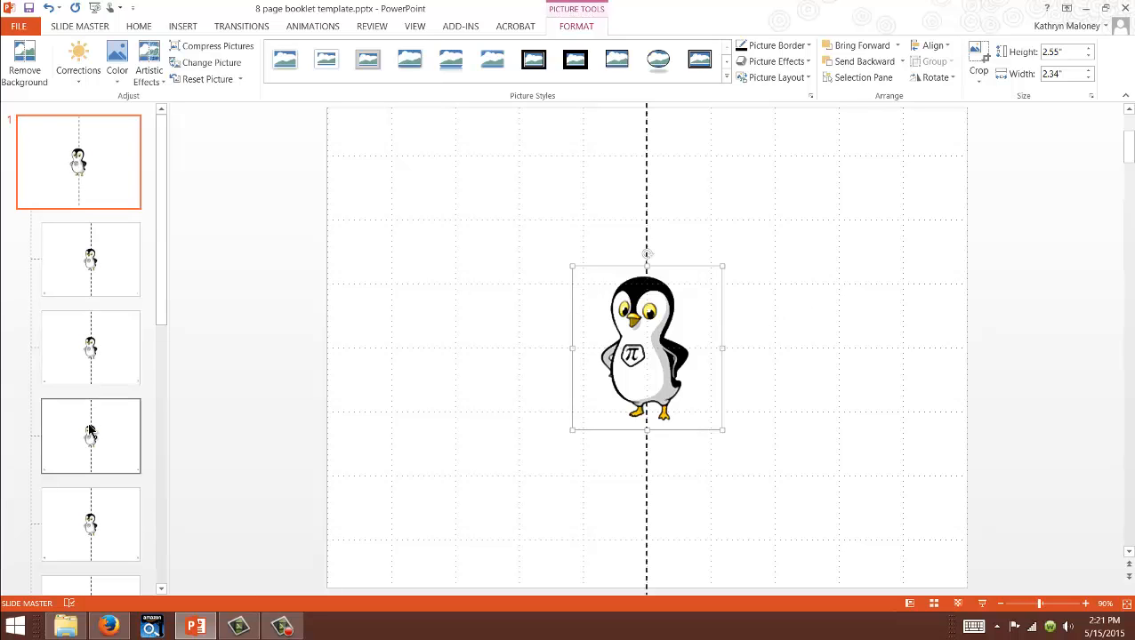
{"action": "left_click_drag", "start_coordinate": [647, 347], "coordinate": [829, 400]}
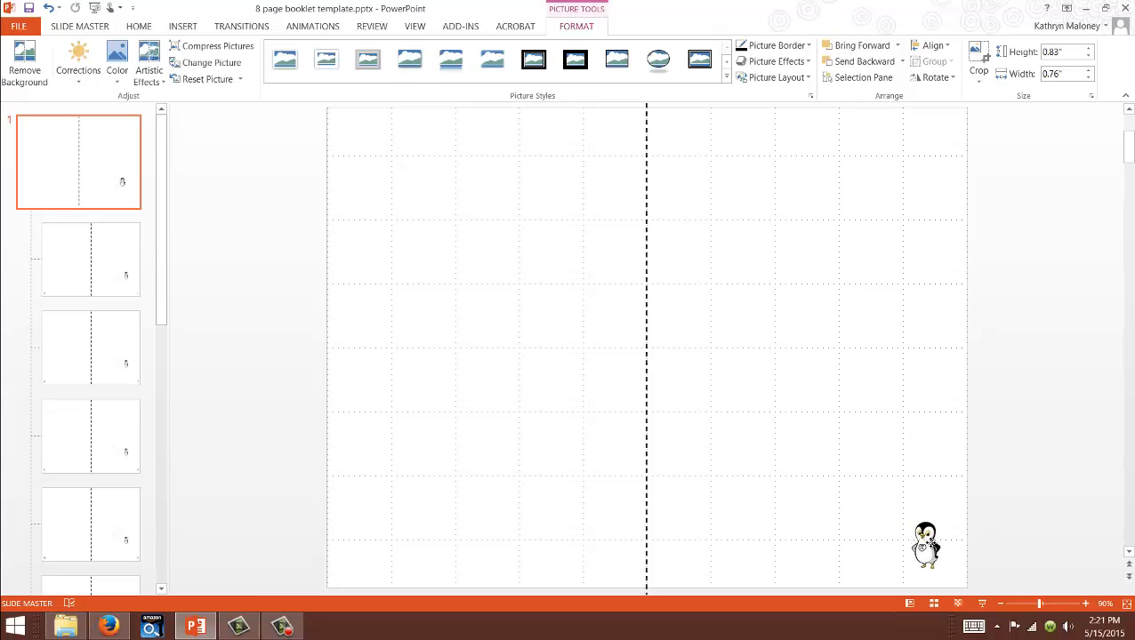
{"action": "left_click", "coordinate": [924, 544]}
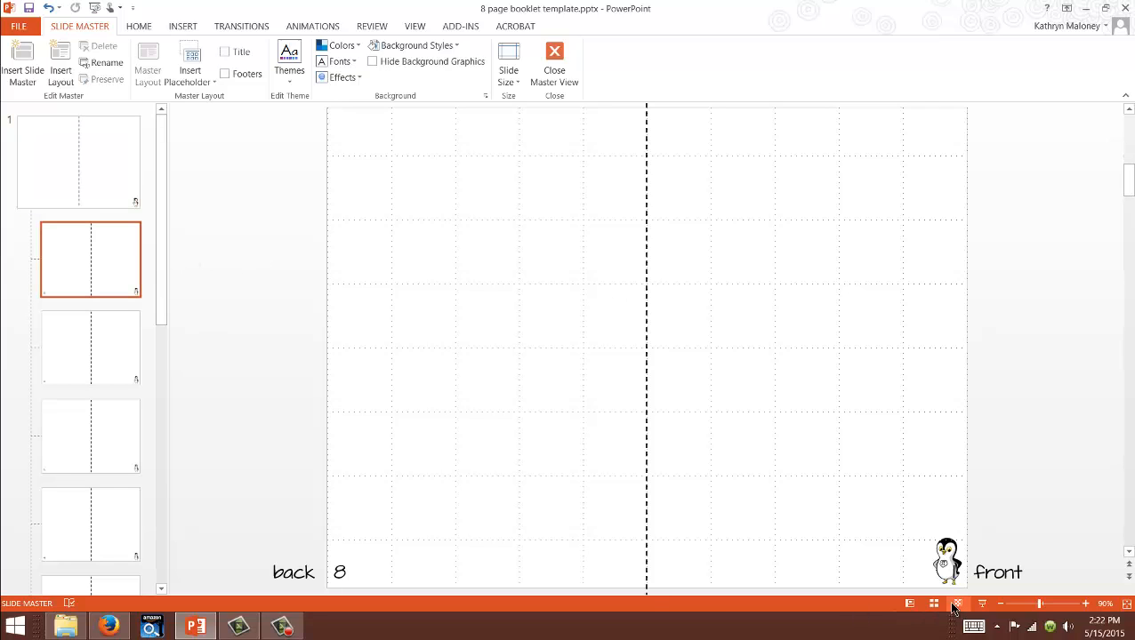
{"action": "mouse_move", "coordinate": [169, 207]}
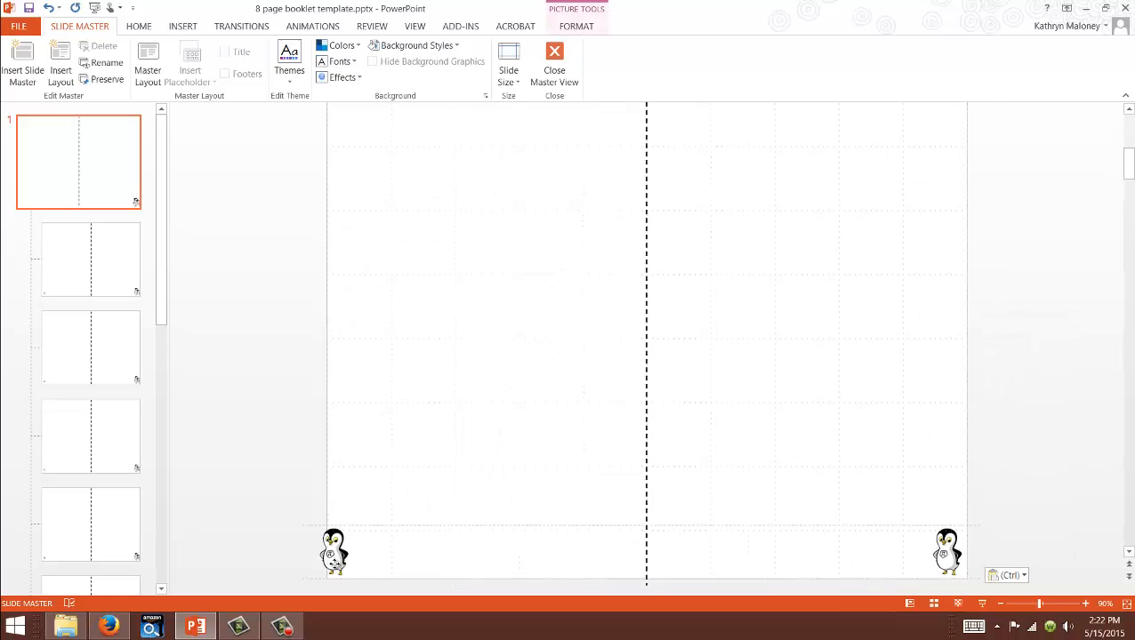
- Check Master Layout options unchanged, then go to the pages 8 and 1 layout and select the front label
{"action": "left_click", "coordinate": [334, 550]}
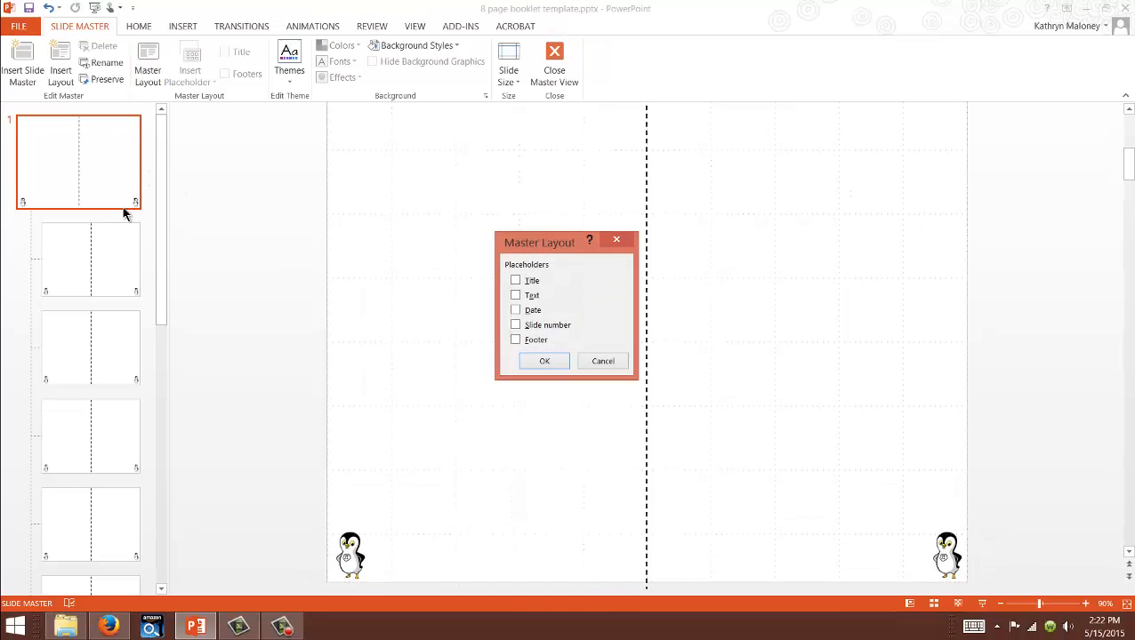
{"action": "left_click", "coordinate": [544, 359]}
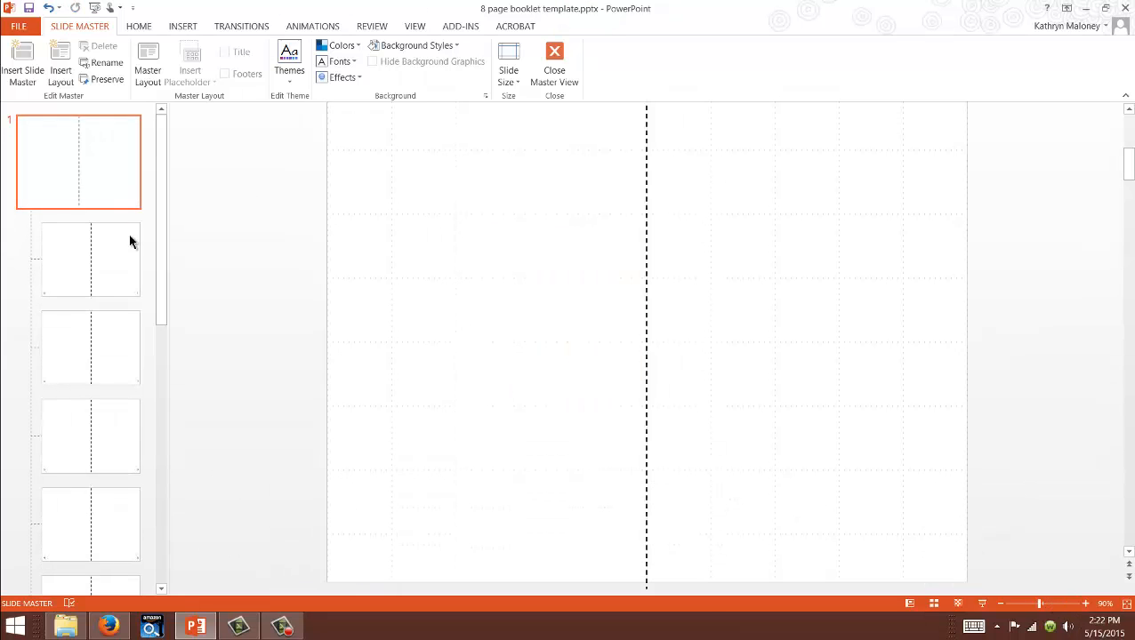
{"action": "left_click", "coordinate": [89, 260]}
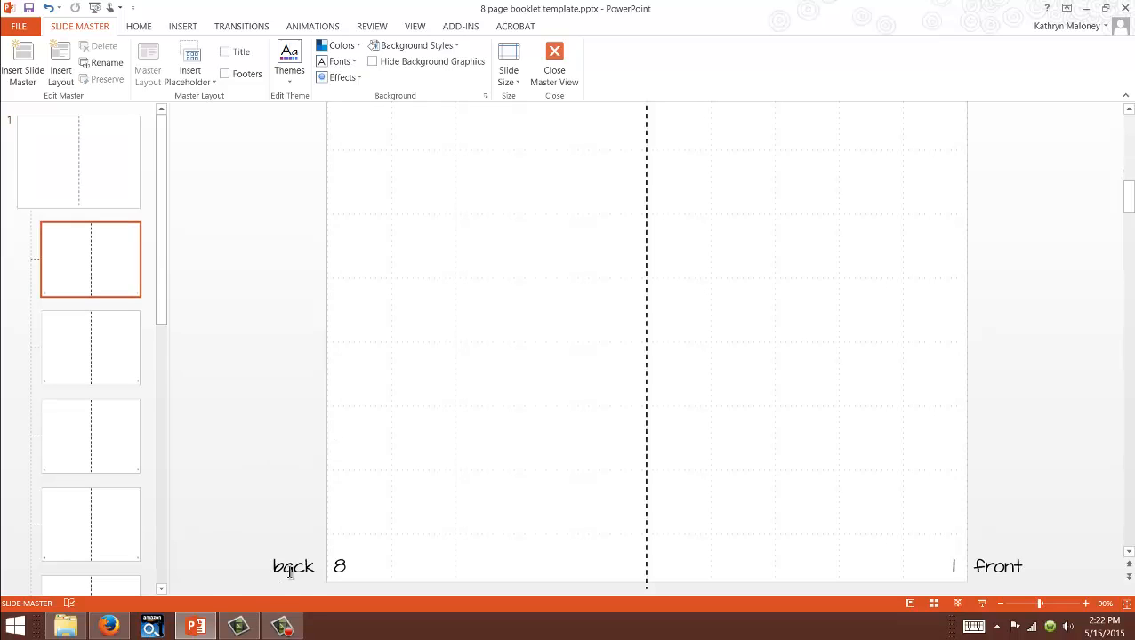
{"action": "left_click", "coordinate": [997, 565]}
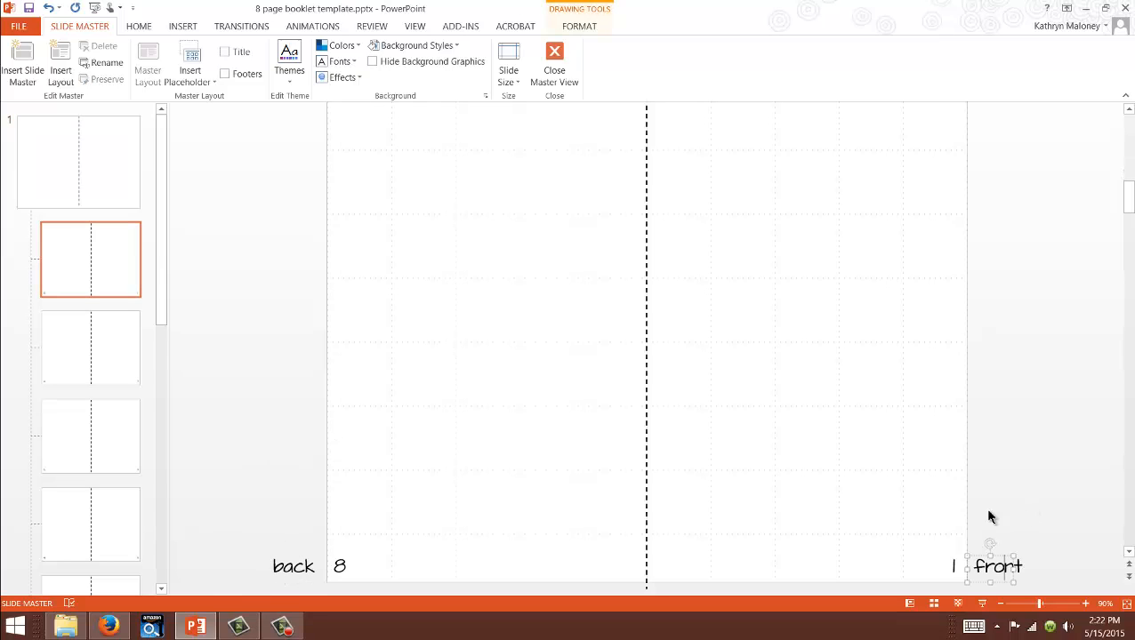
{"action": "mouse_move", "coordinate": [454, 367]}
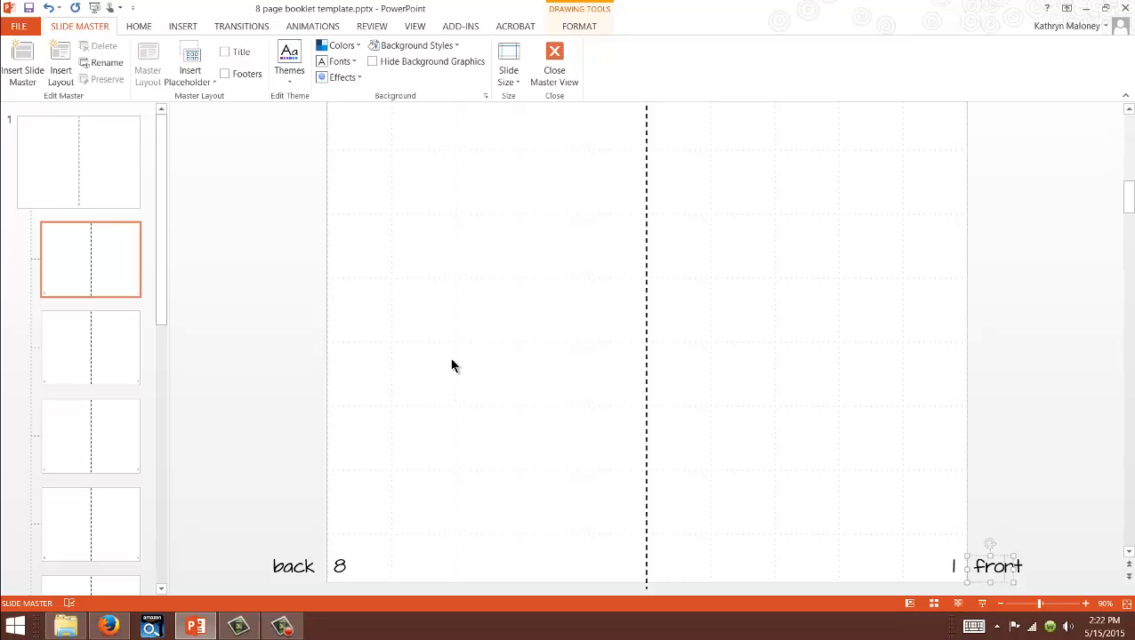
{"action": "mouse_move", "coordinate": [839, 388]}
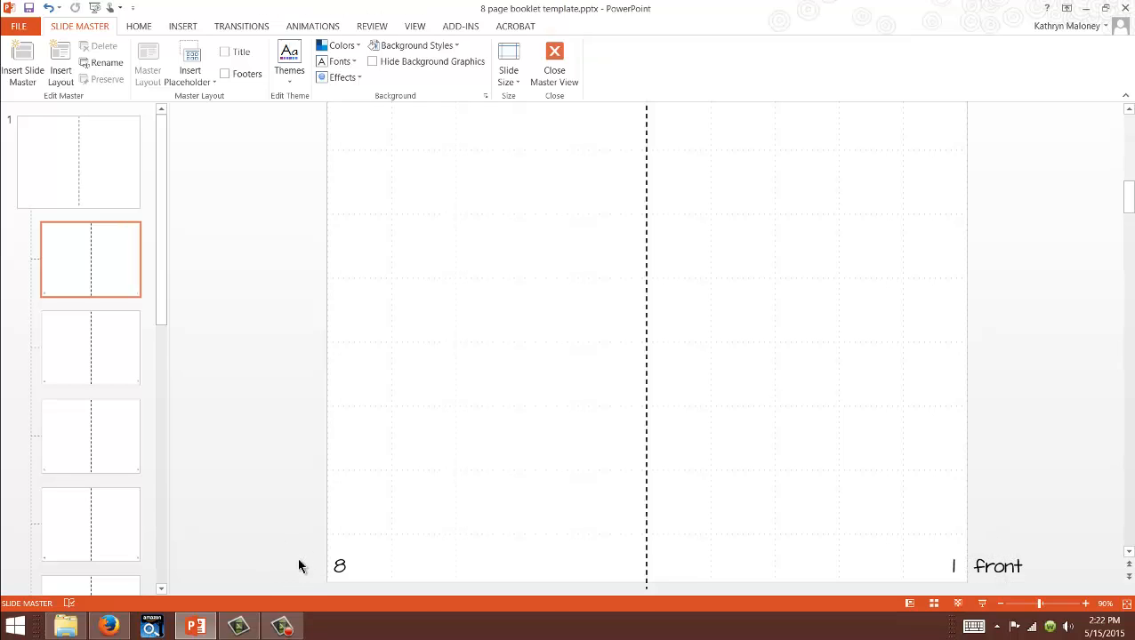
- Remove the front label and review the next layout before returning to the pages 8 and 1 layout
{"action": "left_click", "coordinate": [953, 565]}
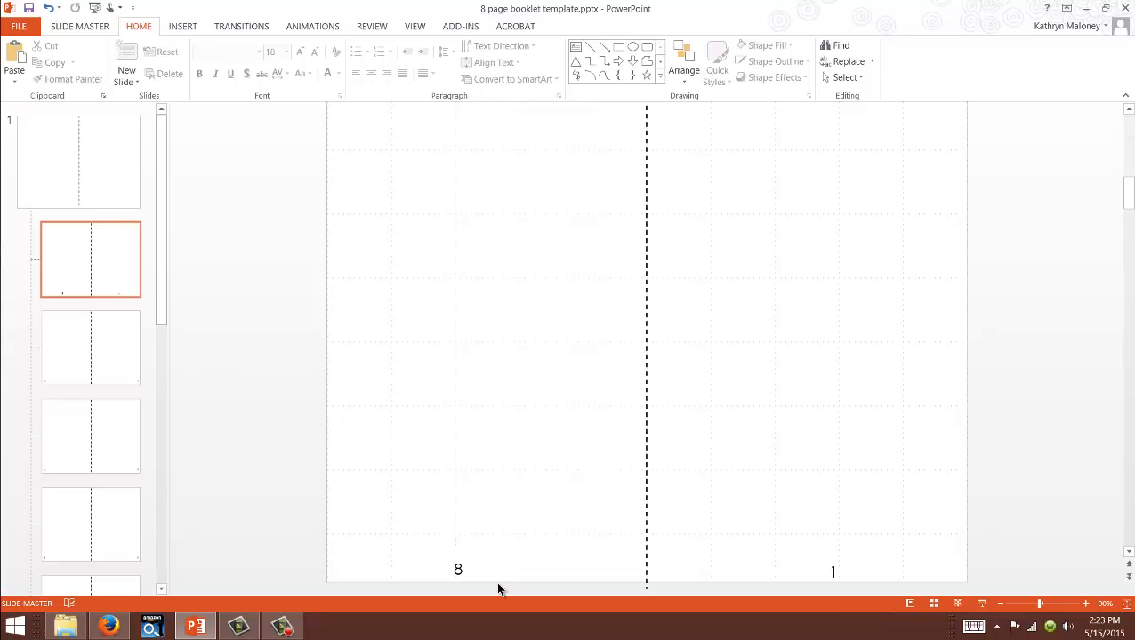
{"action": "left_click", "coordinate": [90, 347]}
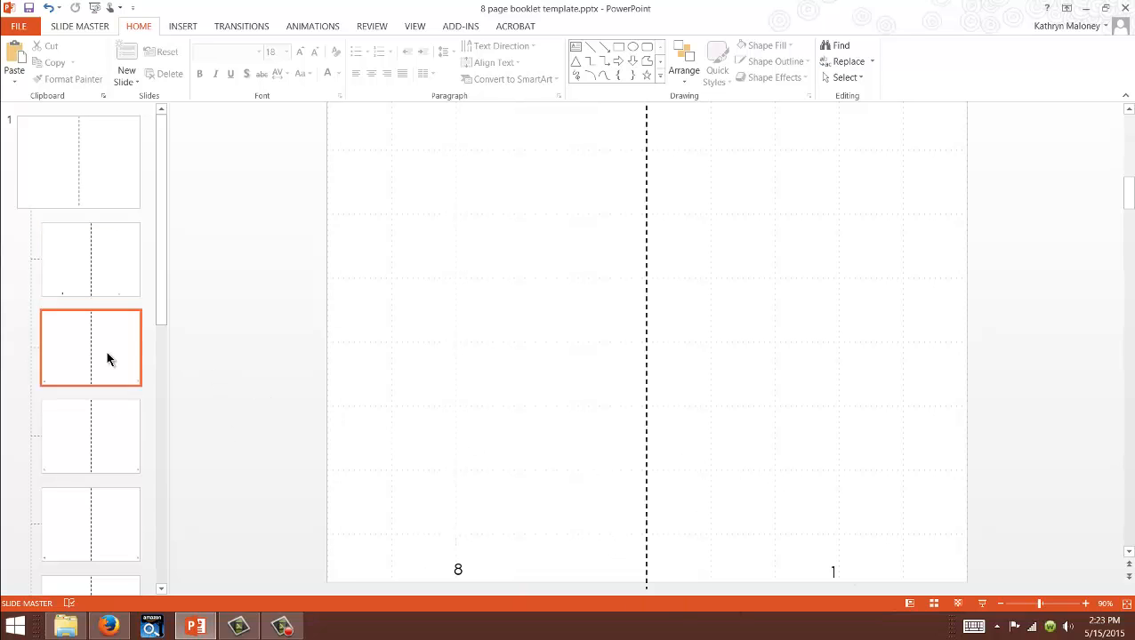
{"action": "left_click", "coordinate": [89, 260]}
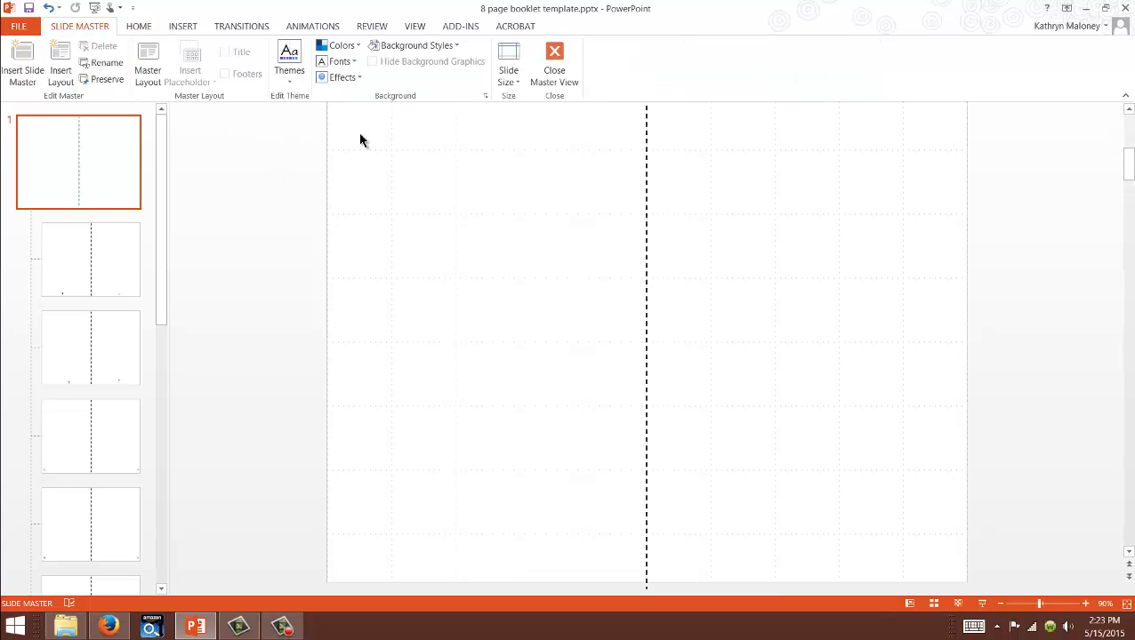
{"action": "left_click", "coordinate": [555, 68]}
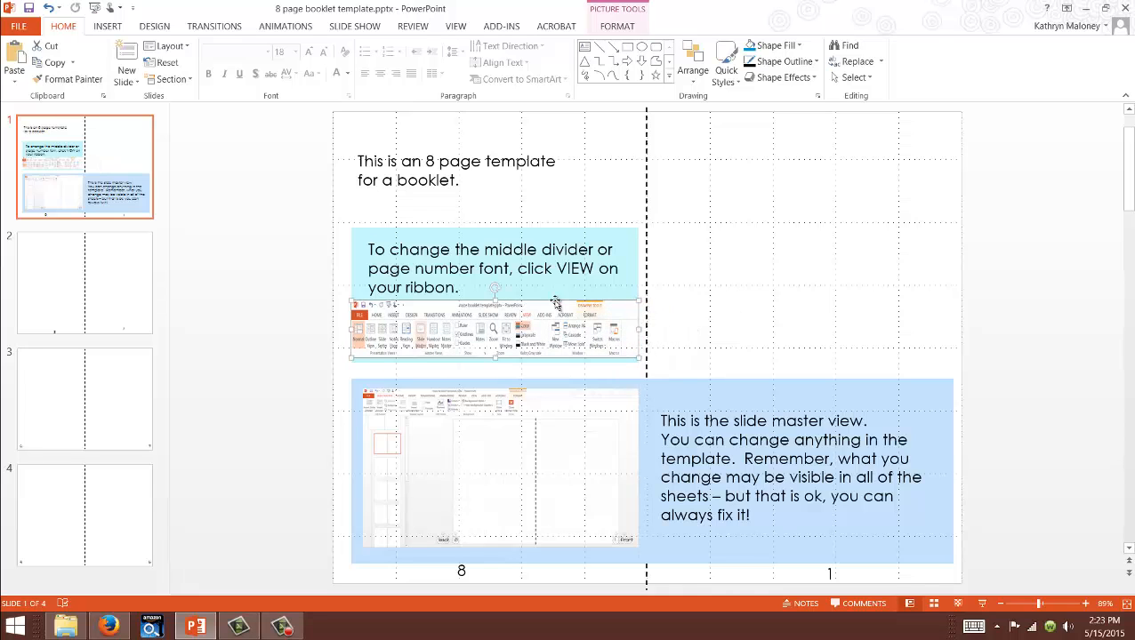
{"action": "mouse_move", "coordinate": [750, 338]}
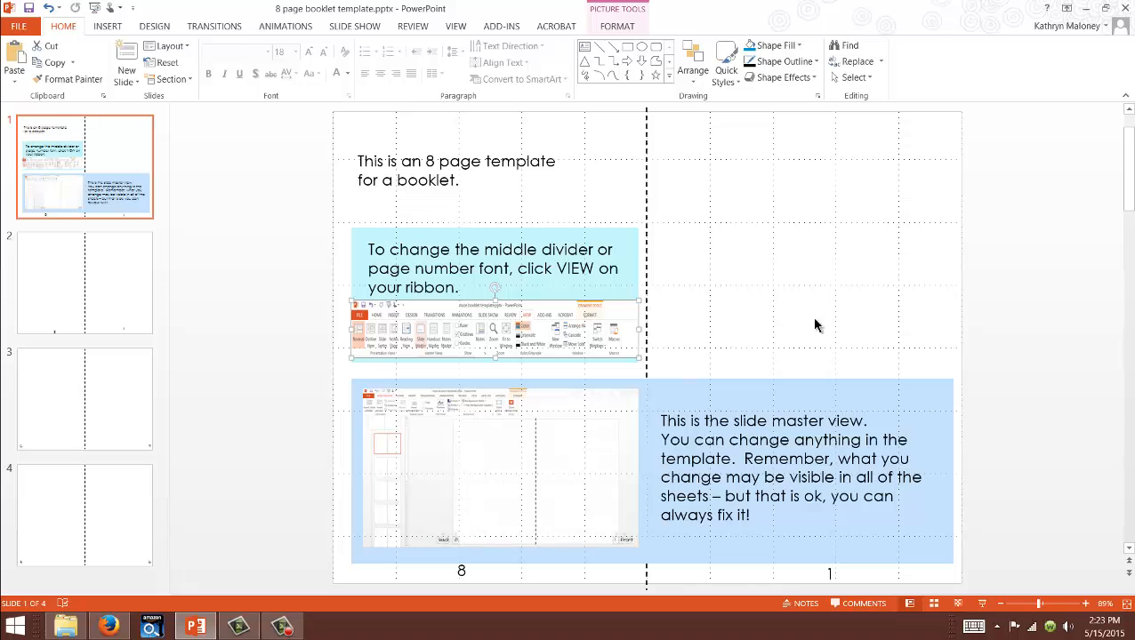
{"action": "mouse_move", "coordinate": [701, 300]}
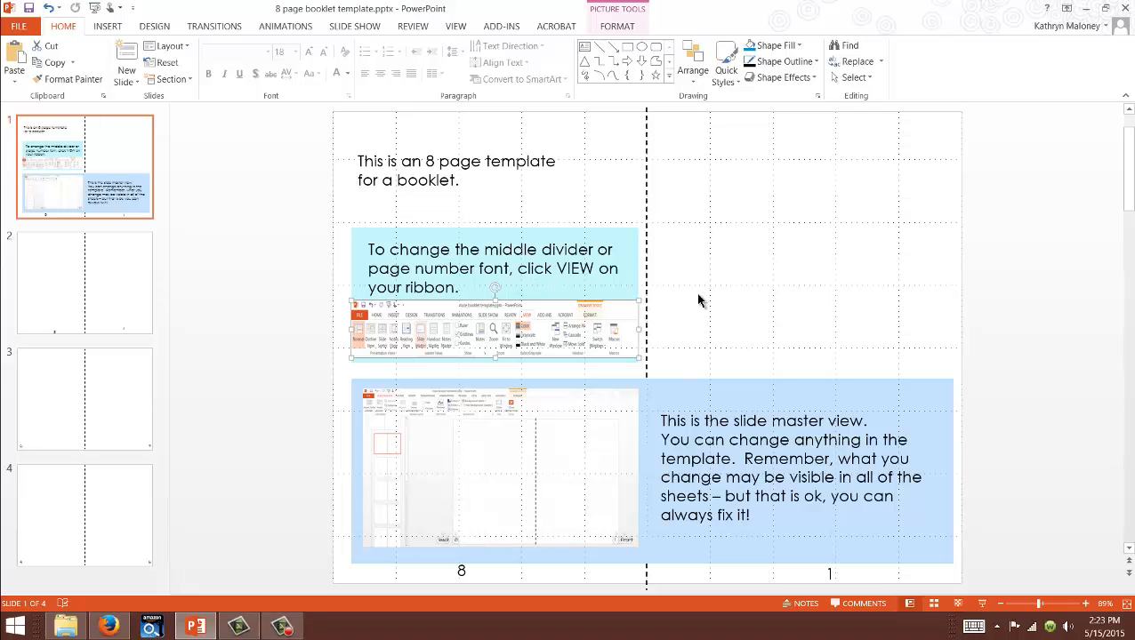
{"action": "mouse_move", "coordinate": [721, 288]}
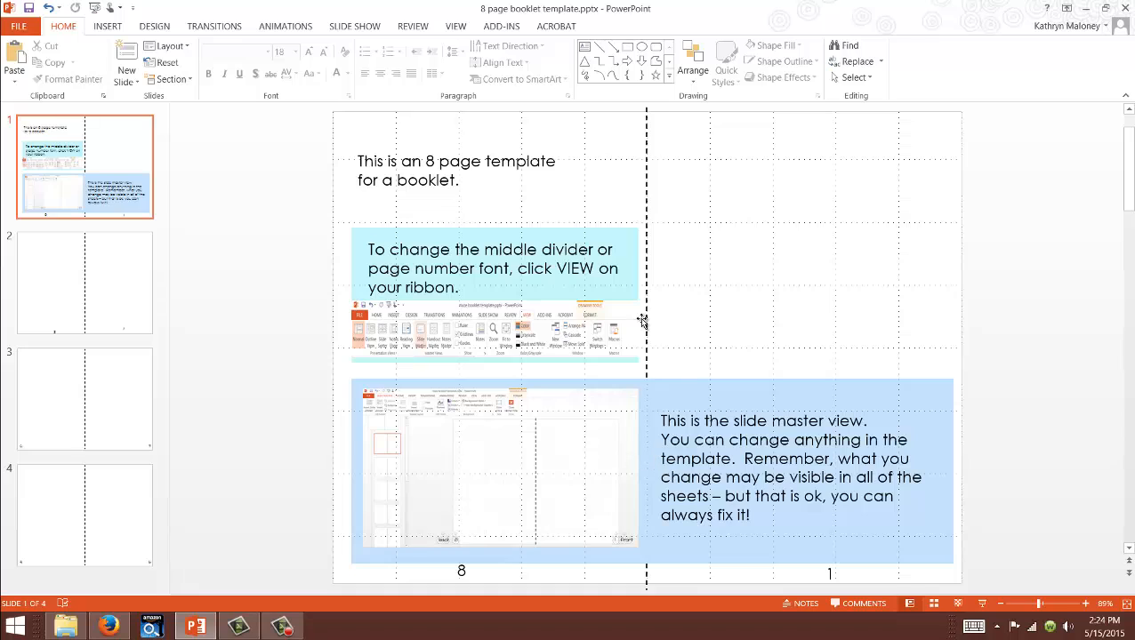
{"action": "mouse_move", "coordinate": [657, 220]}
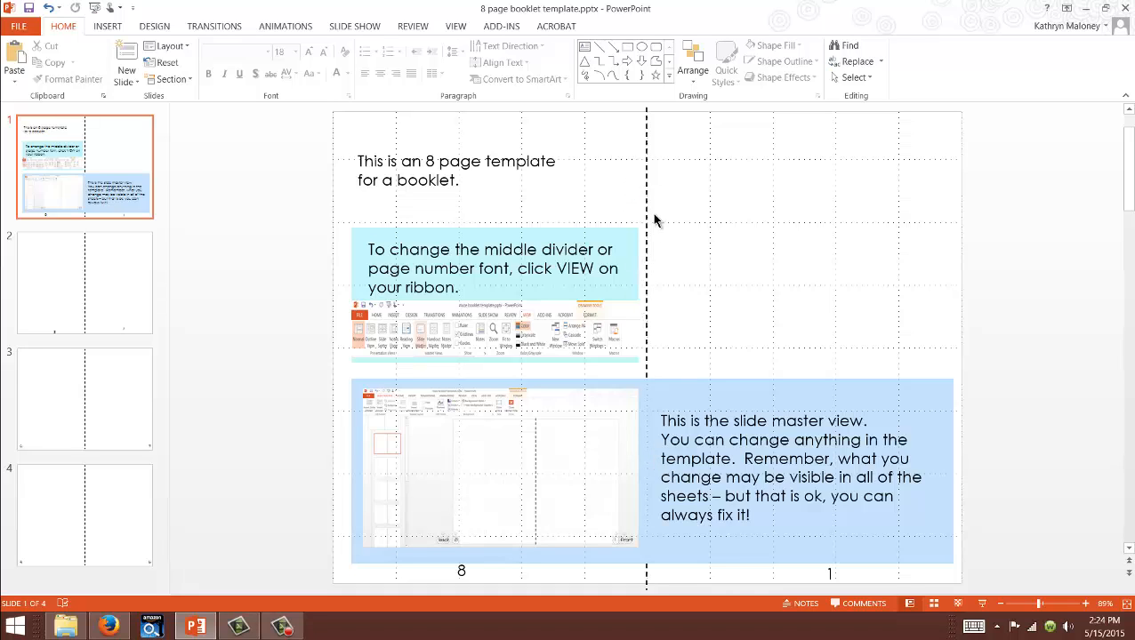
{"action": "mouse_move", "coordinate": [637, 265]}
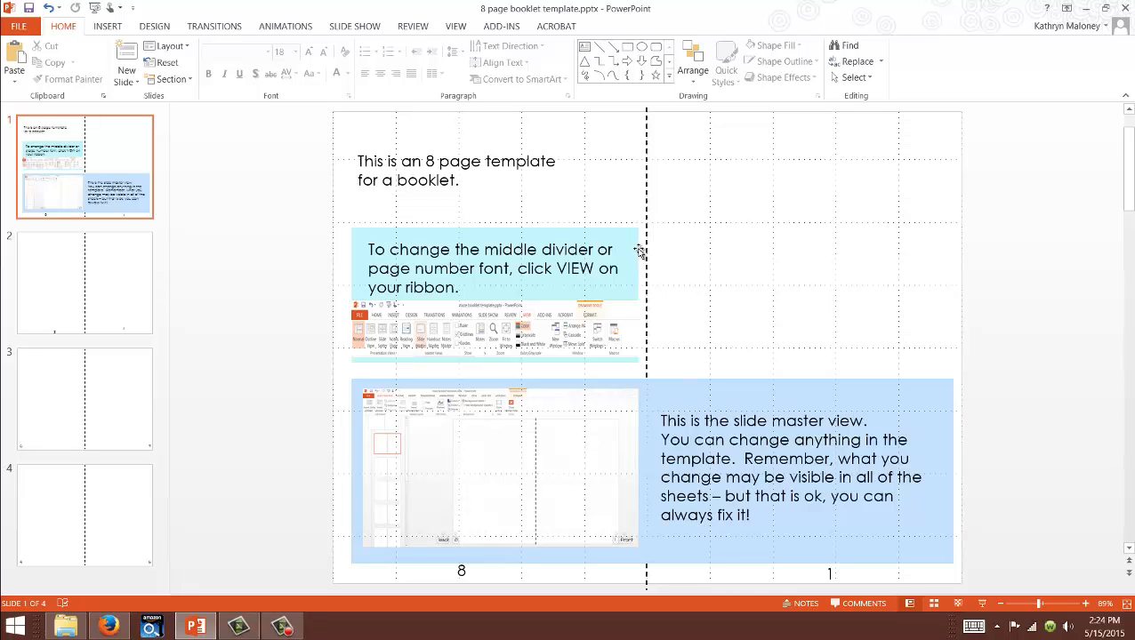
{"action": "mouse_move", "coordinate": [646, 146]}
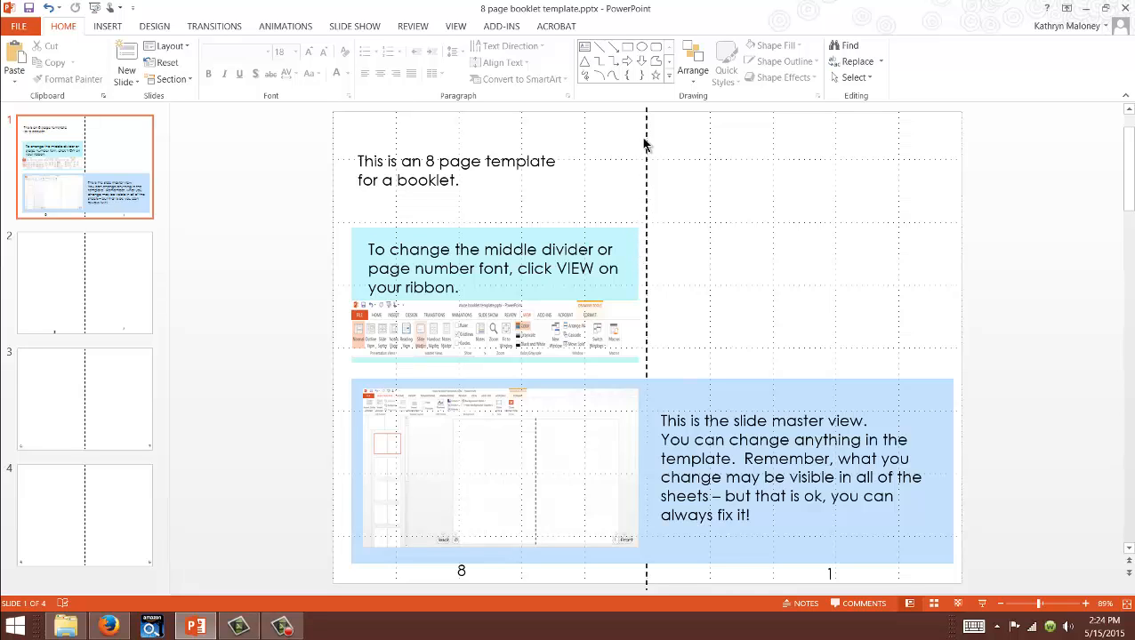
{"action": "mouse_move", "coordinate": [657, 133]}
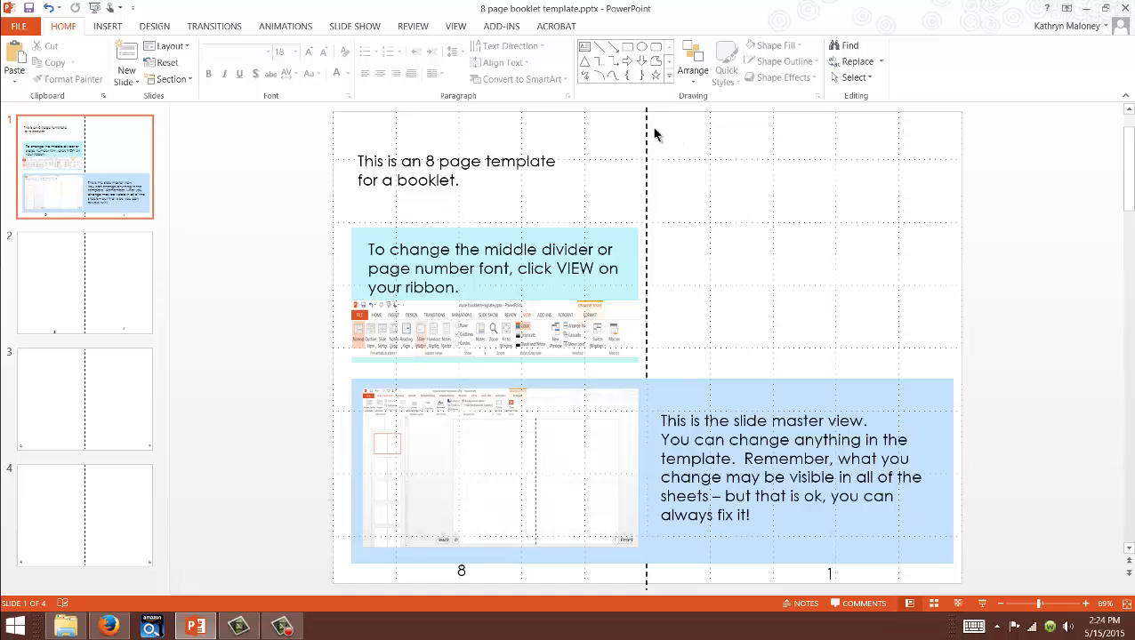
{"action": "mouse_move", "coordinate": [648, 206]}
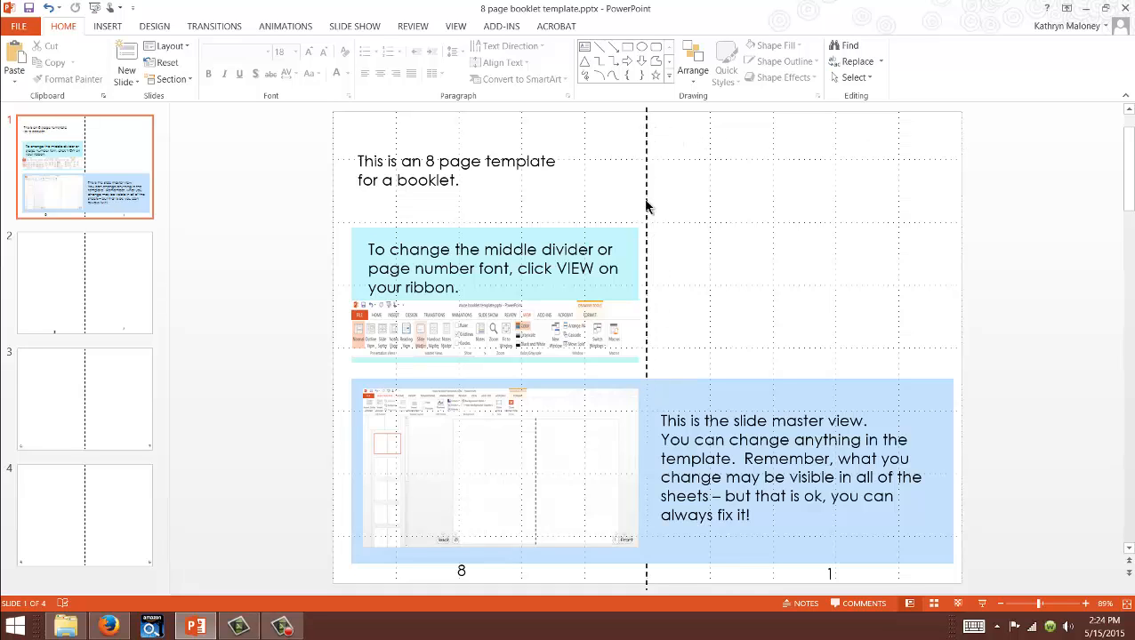
{"action": "mouse_move", "coordinate": [658, 182]}
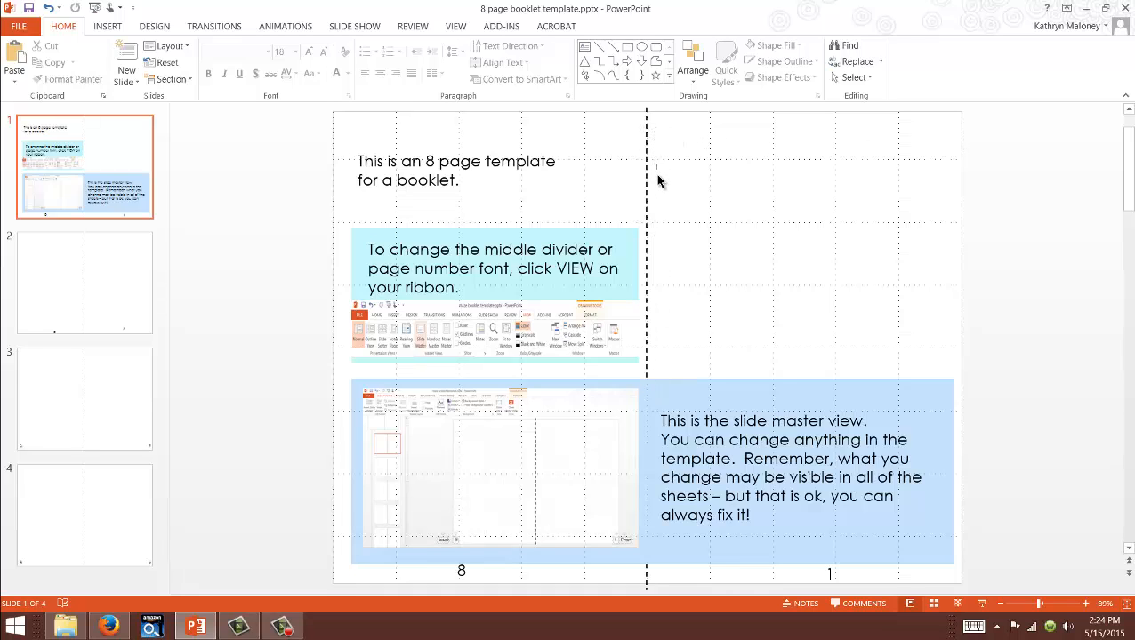
{"action": "mouse_move", "coordinate": [701, 185]}
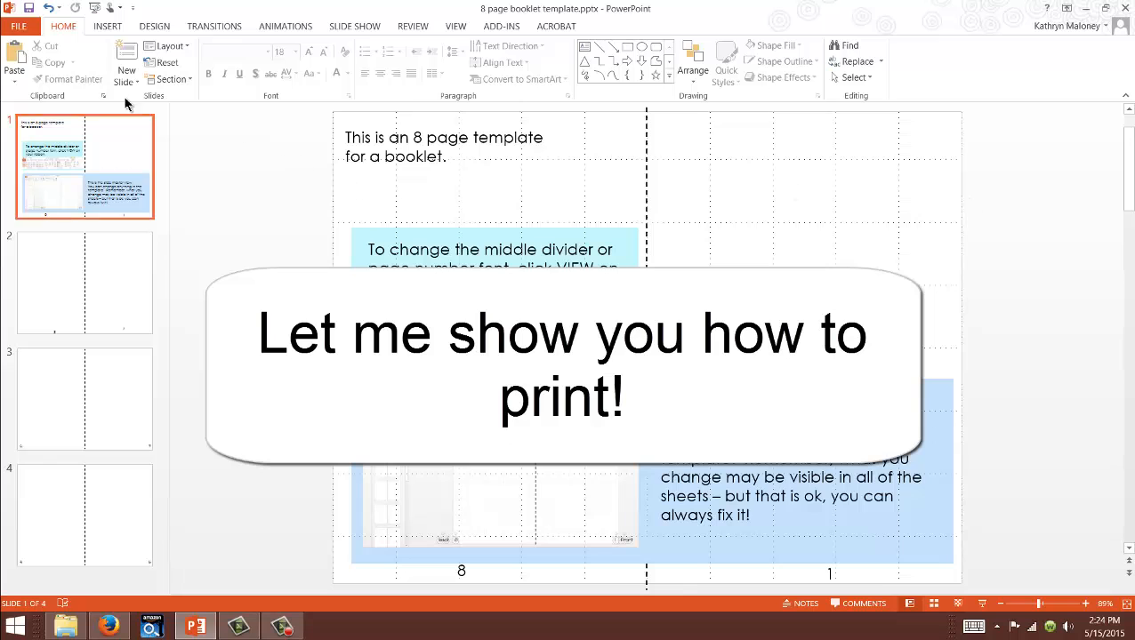
- In File > Print, set printing to both sides, flipping on the short edge
{"action": "left_click", "coordinate": [17, 25]}
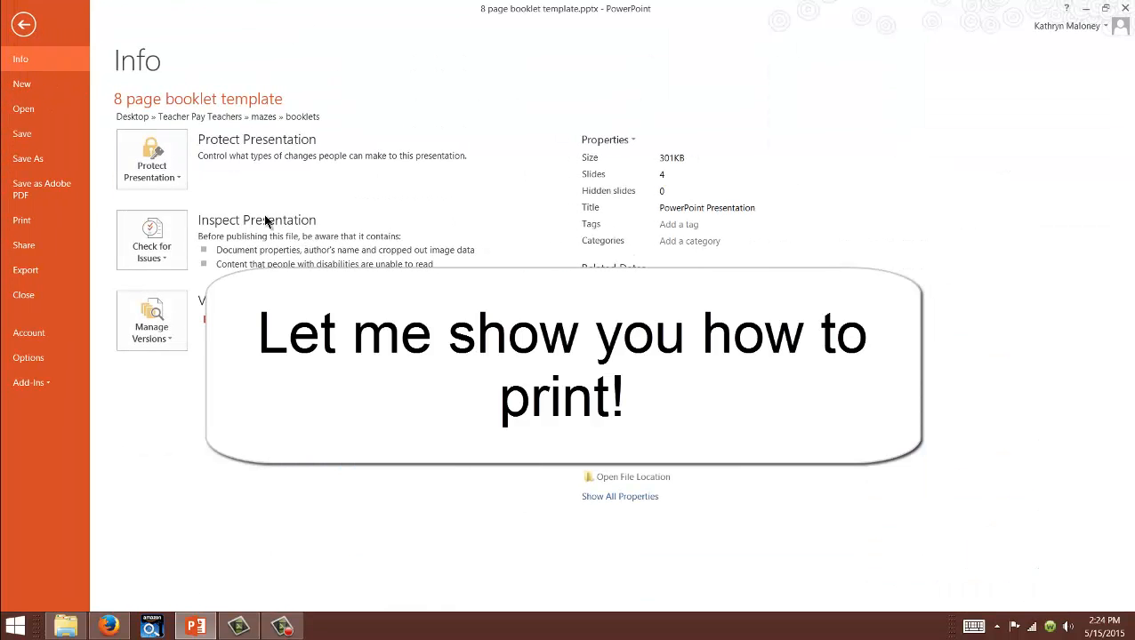
{"action": "left_click", "coordinate": [22, 220]}
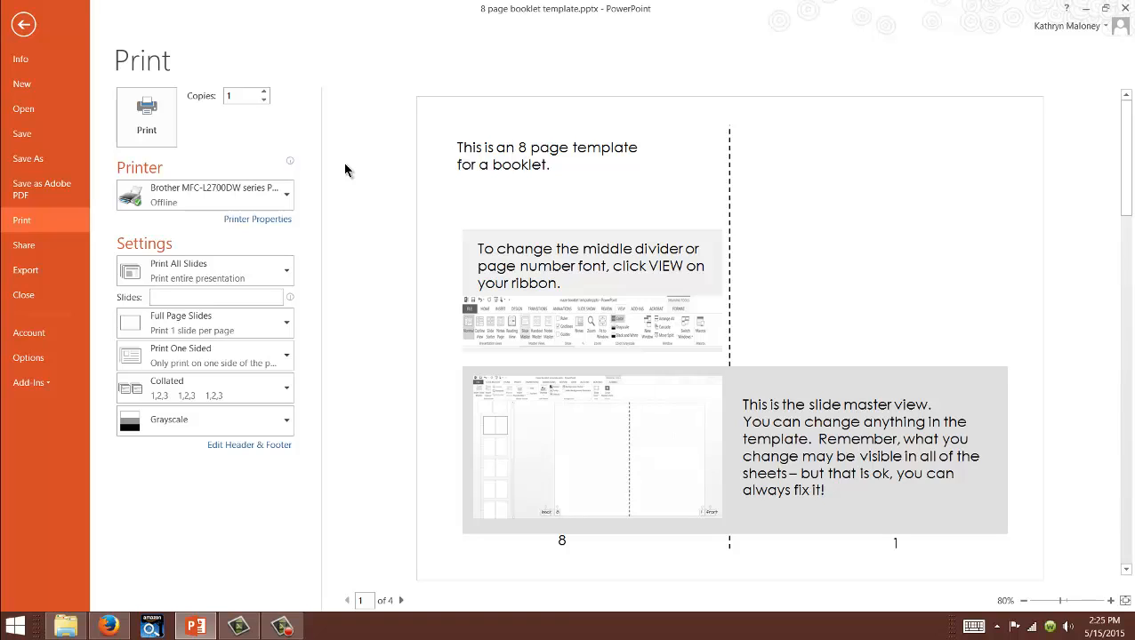
{"action": "left_click", "coordinate": [204, 356]}
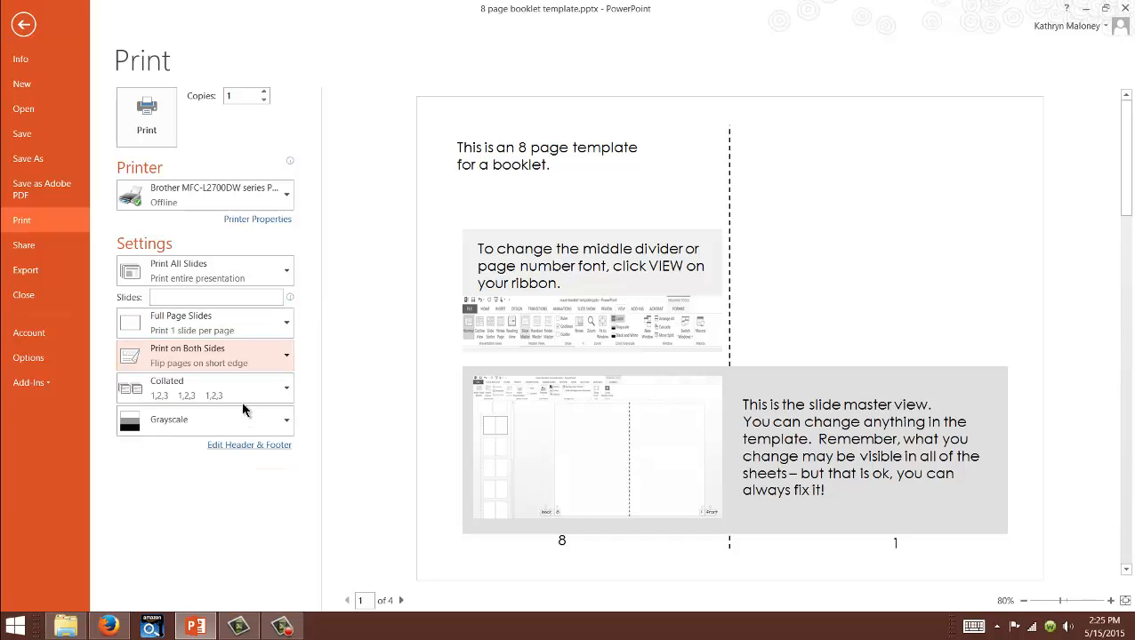
{"action": "left_click", "coordinate": [204, 356]}
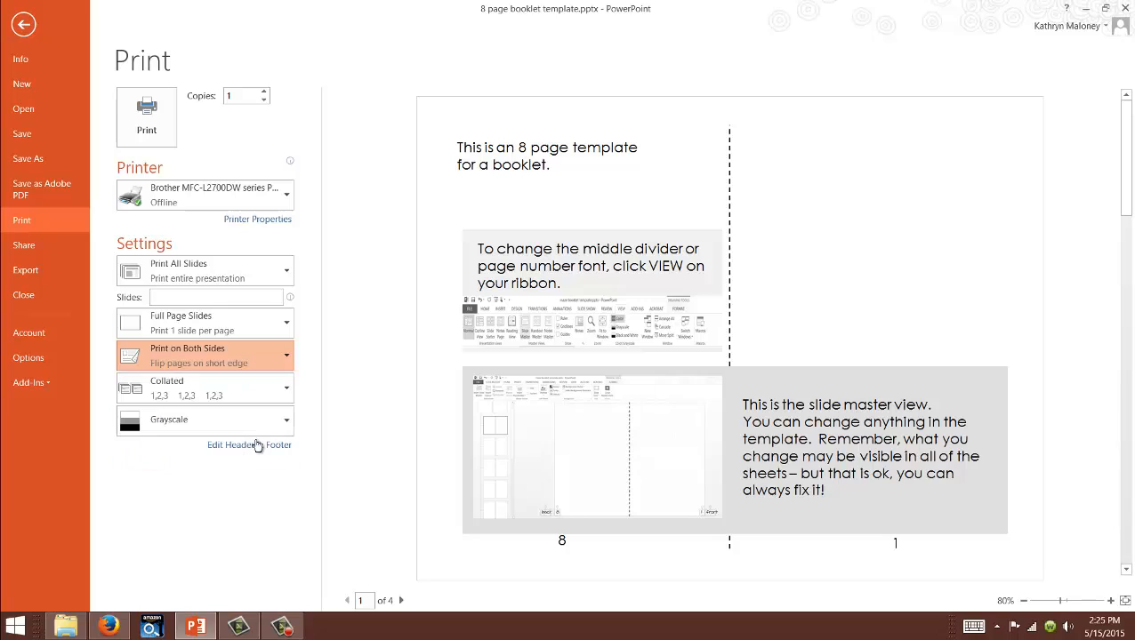
- Set the print colour option to Grayscale
{"action": "left_click", "coordinate": [204, 419]}
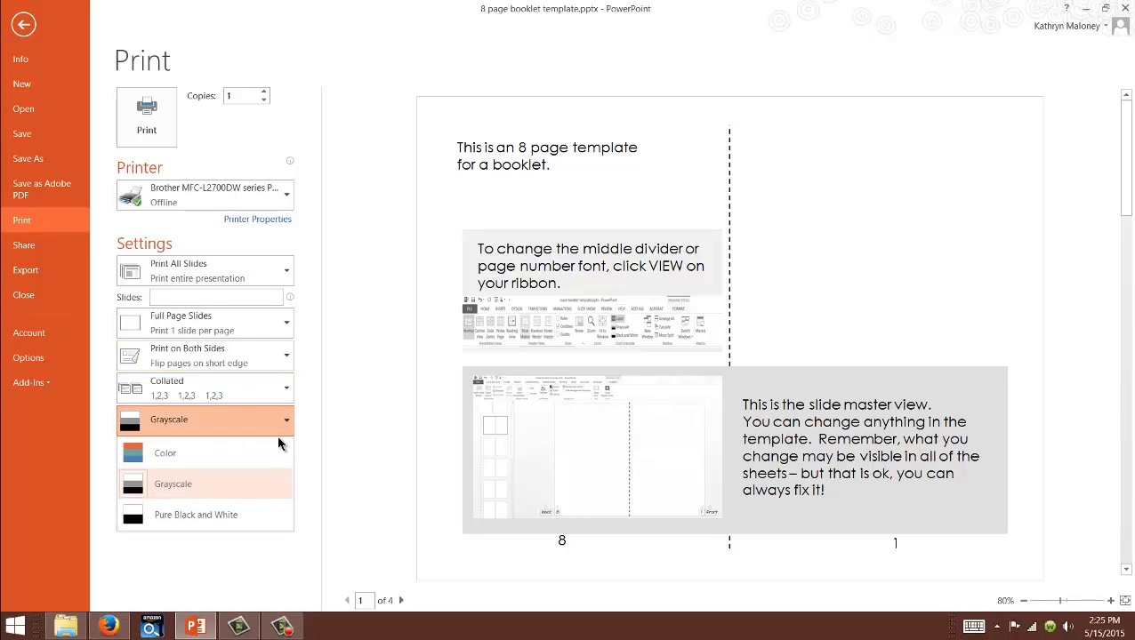
{"action": "left_click", "coordinate": [166, 453]}
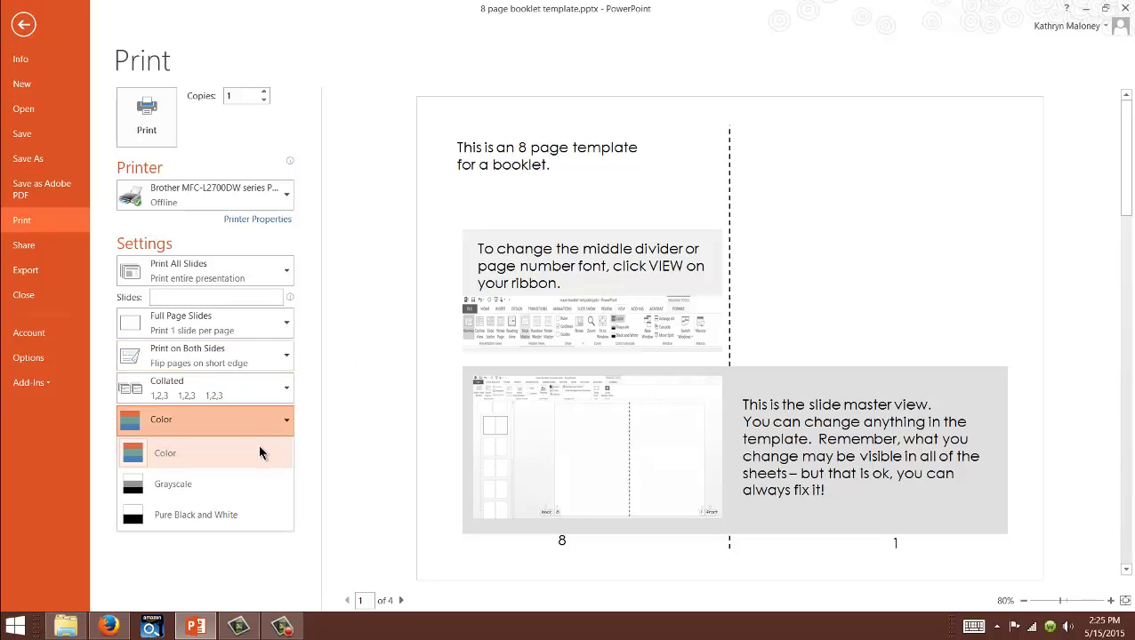
{"action": "left_click", "coordinate": [172, 484]}
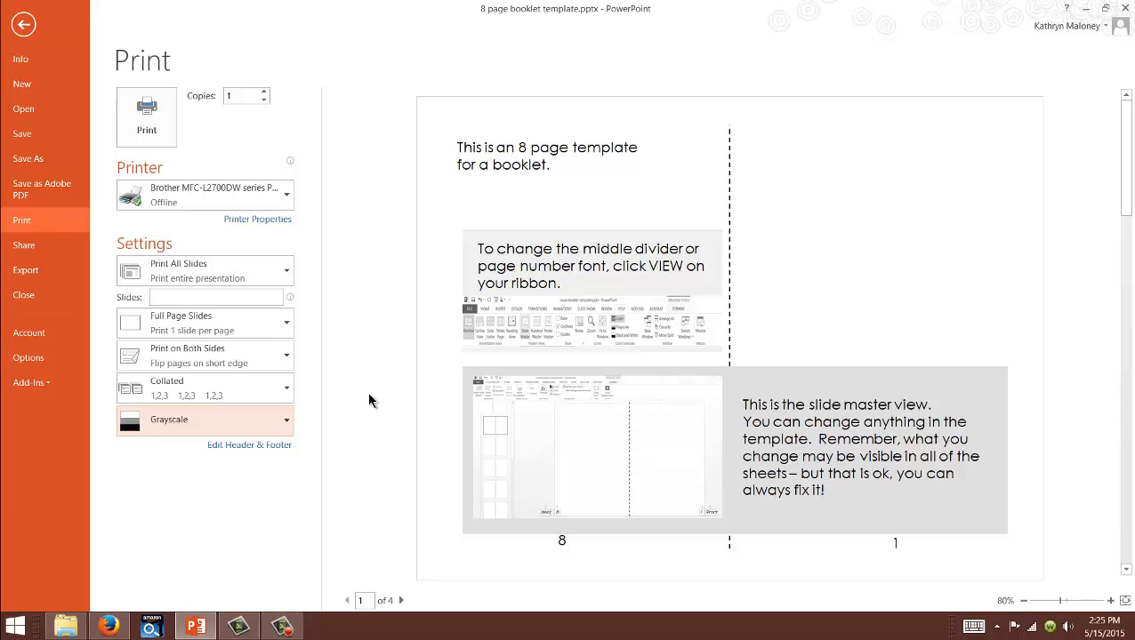
- Back in normal view on the pages 2 and 7 slide, add a text box reading 'Teachers pay Teachers'
{"action": "left_click", "coordinate": [23, 25]}
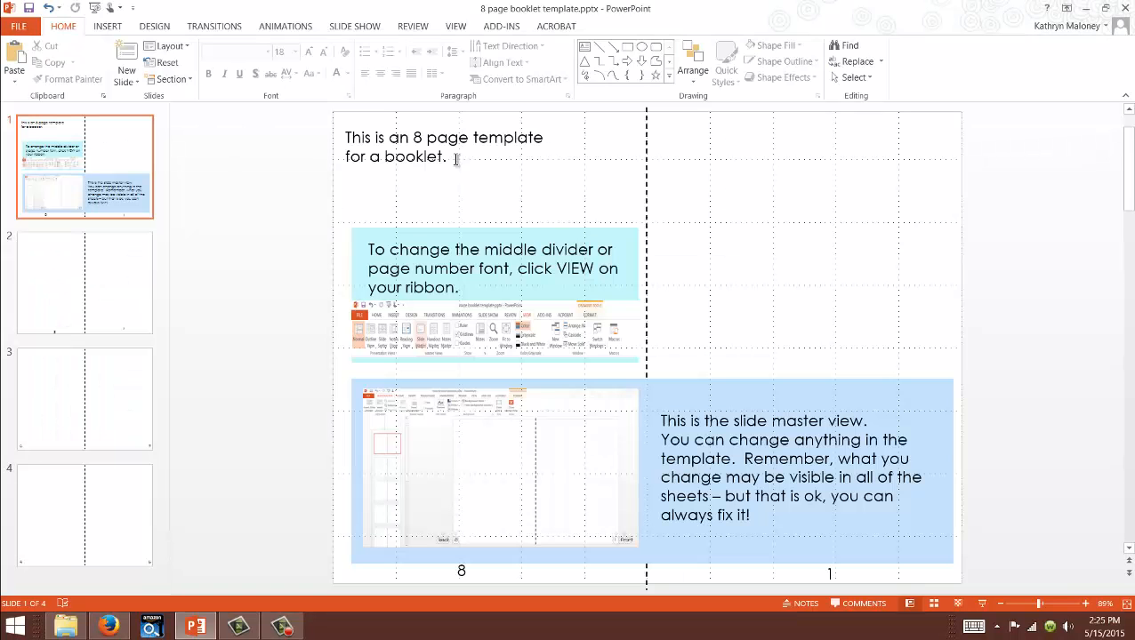
{"action": "mouse_move", "coordinate": [926, 242]}
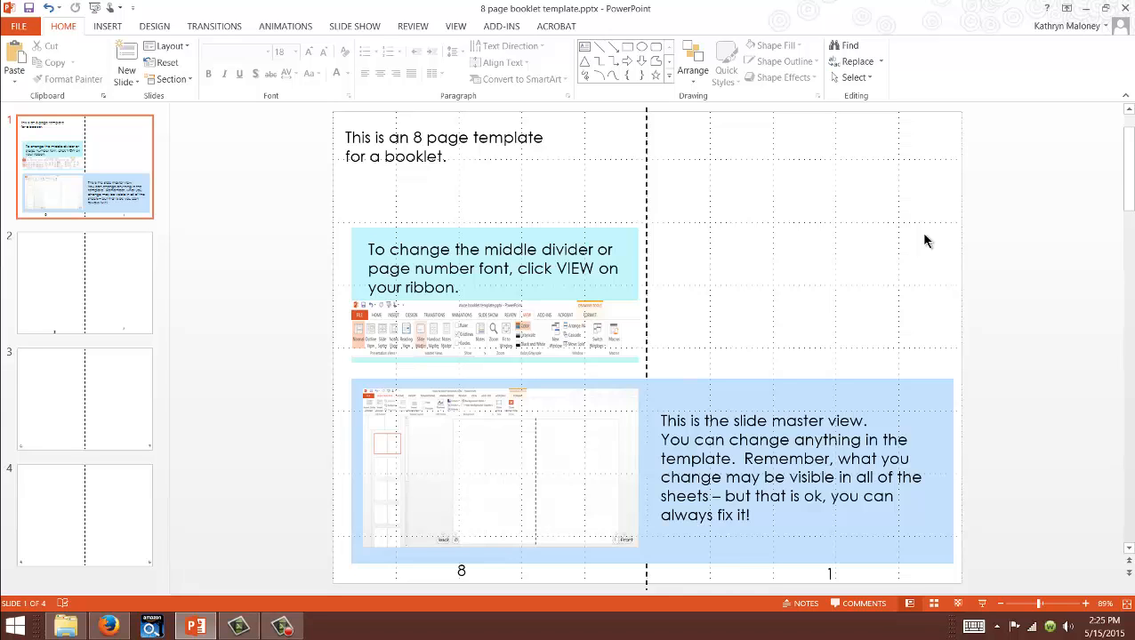
{"action": "left_click", "coordinate": [85, 281]}
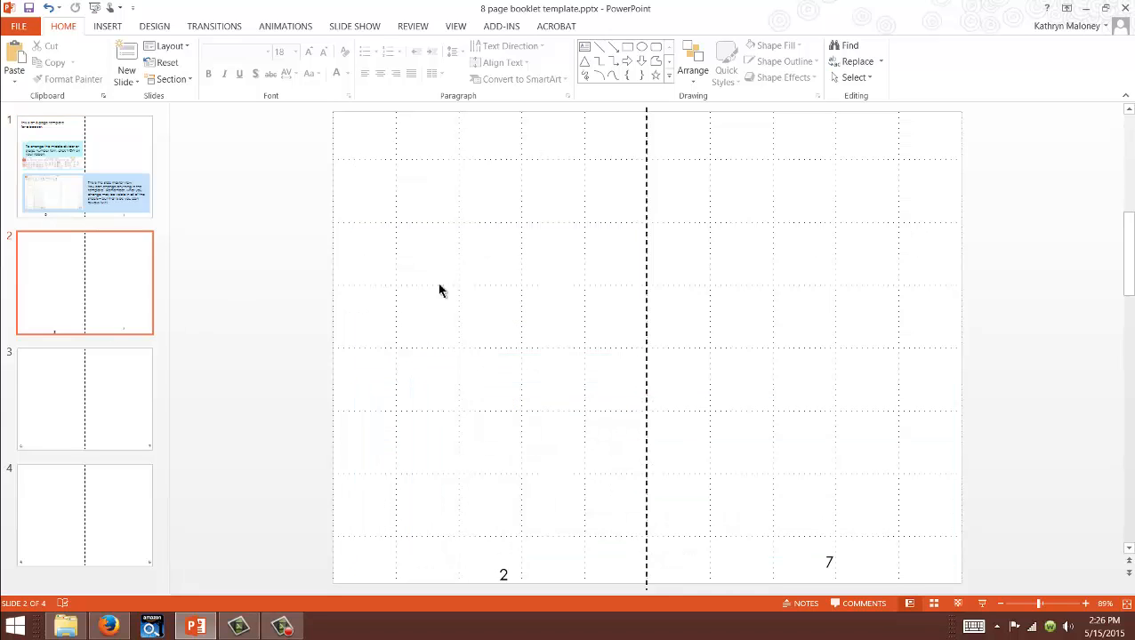
{"action": "left_click", "coordinate": [107, 26]}
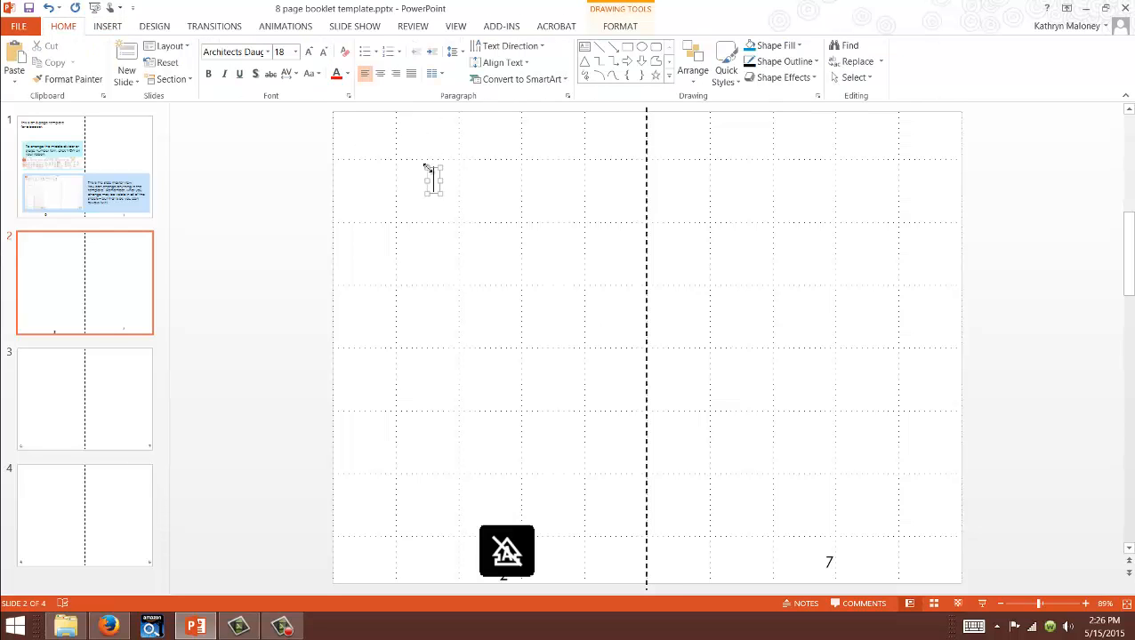
{"action": "type", "text": "Teachers p"}
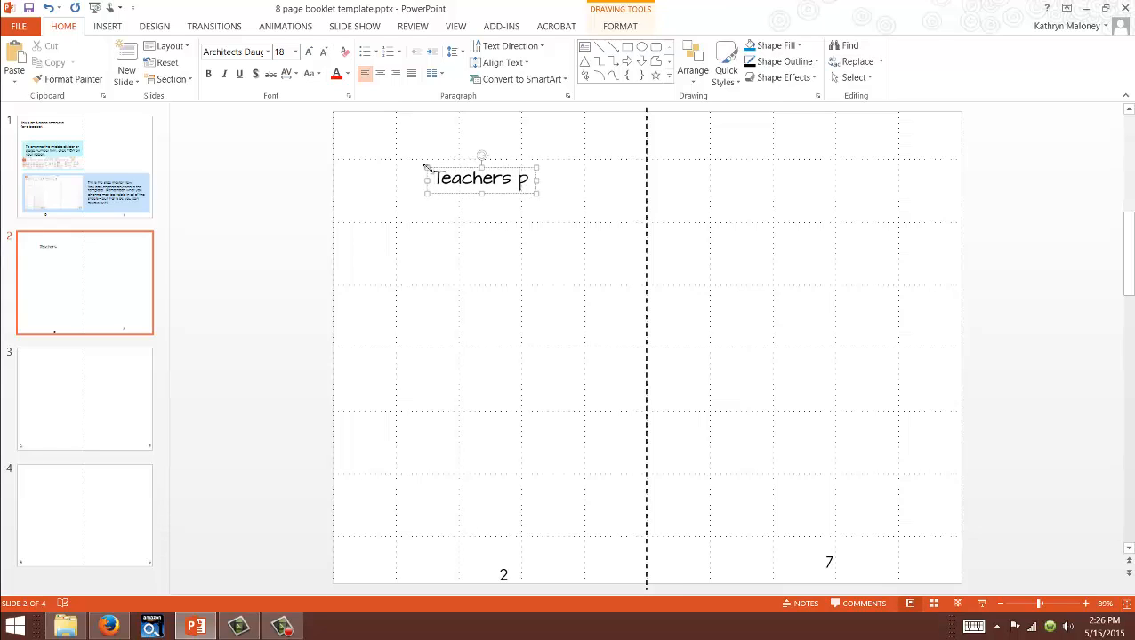
{"action": "type", "text": "ay Teachers"}
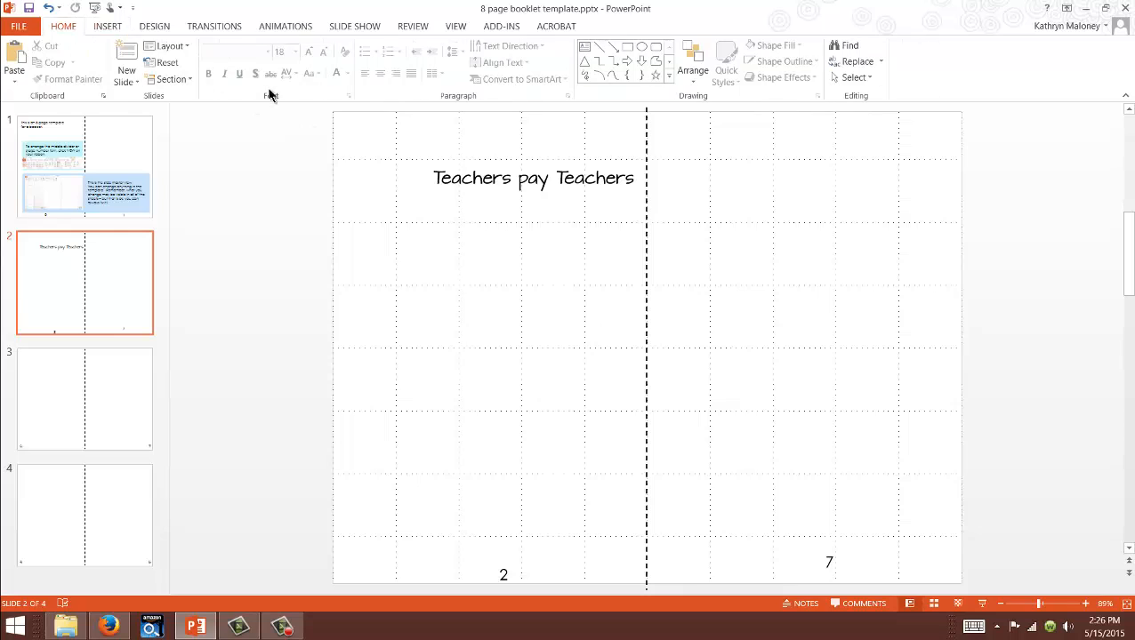
- Add a second text box below it reading 'picrustable'
{"action": "left_click", "coordinate": [107, 27]}
{"action": "type", "text": "picrusta"}
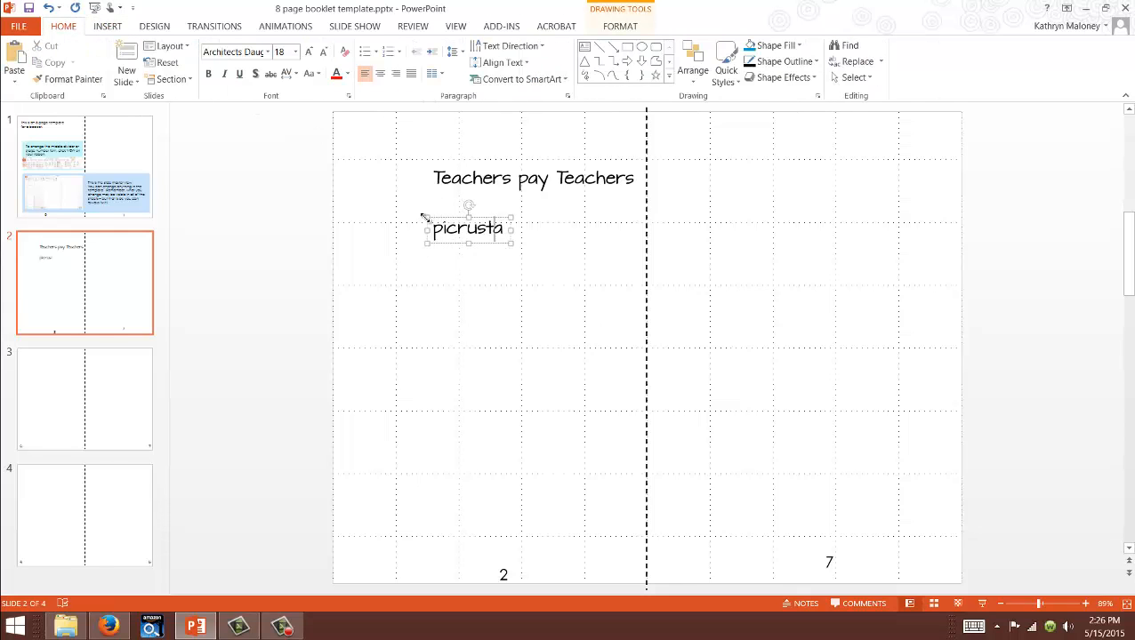
{"action": "type", "text": "ble"}
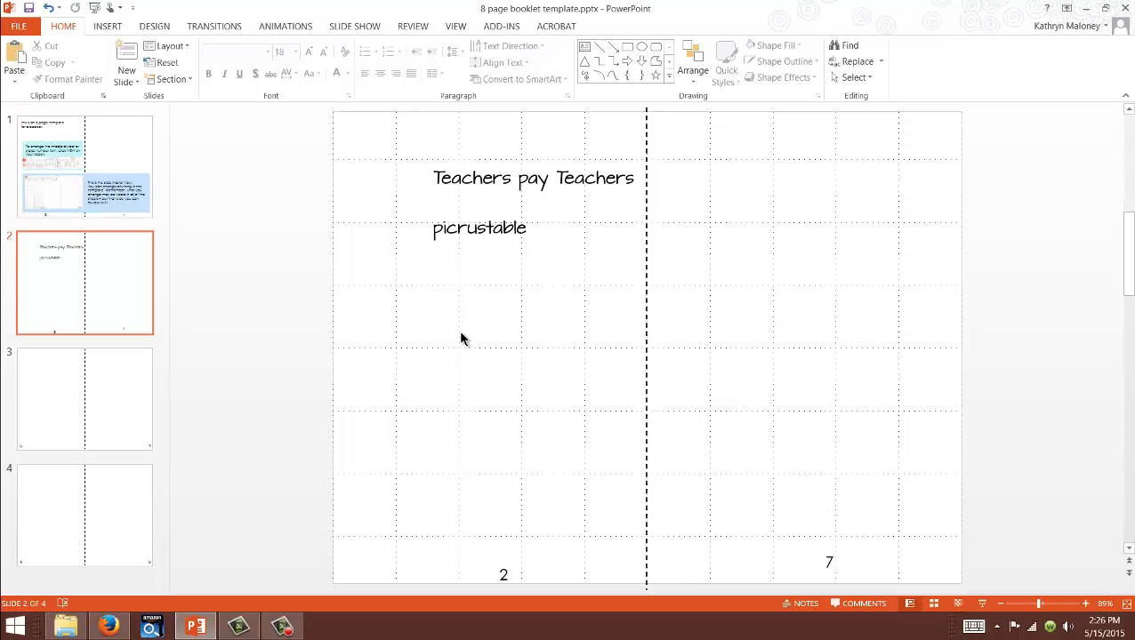
{"action": "mouse_move", "coordinate": [626, 311]}
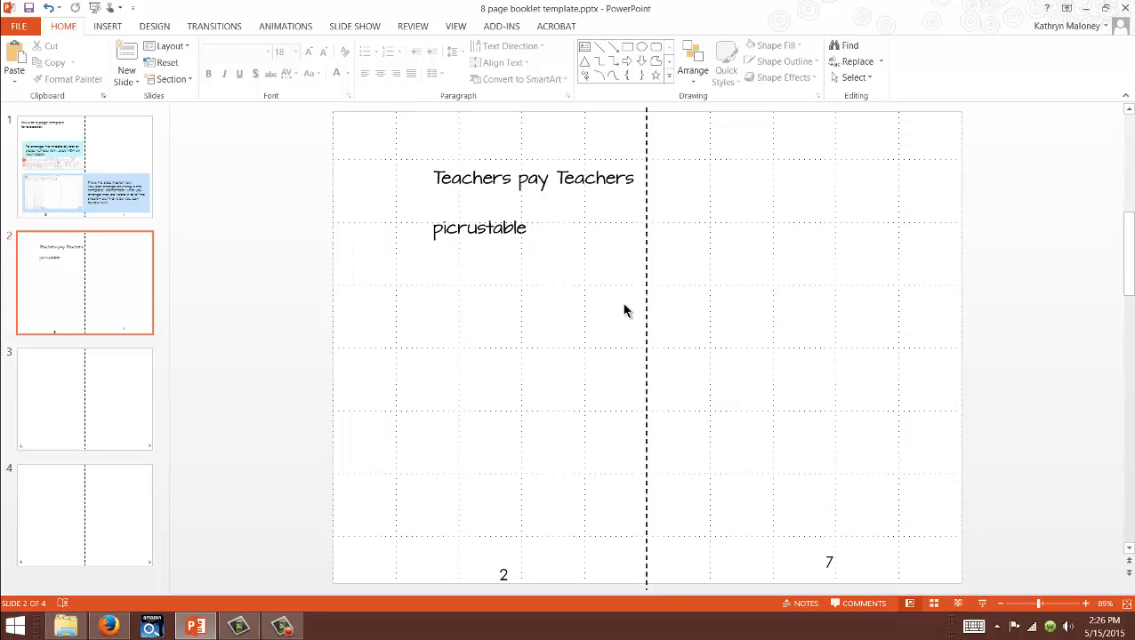